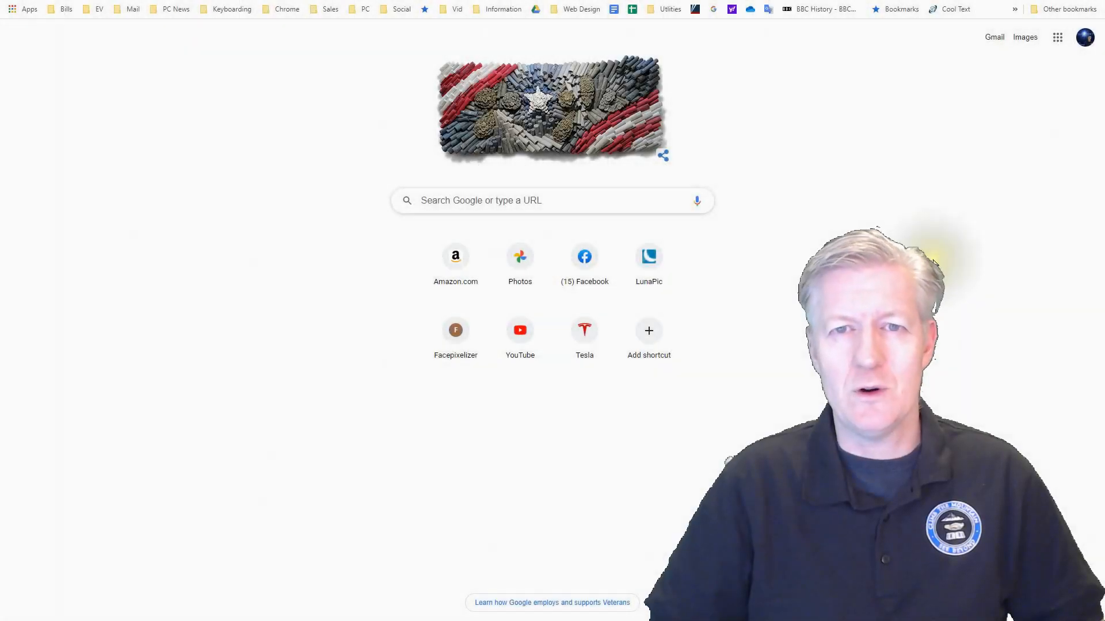
mouse_move(1056, 37)
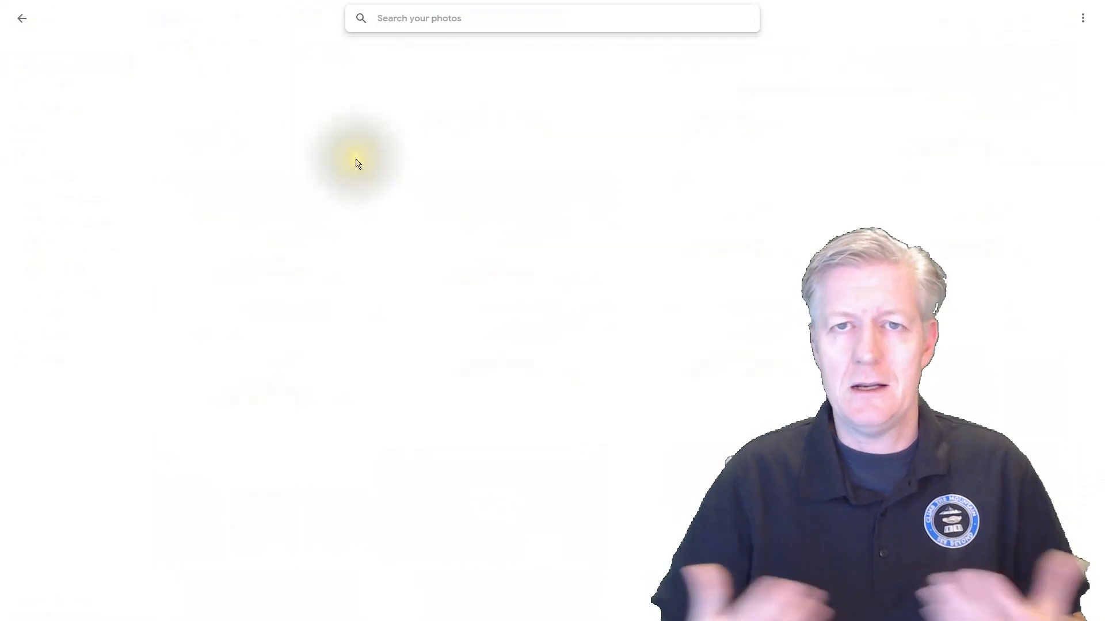
Bring up the 'Search your photos' suggestions, return to the library, and begin a new search.
left_click(551, 17)
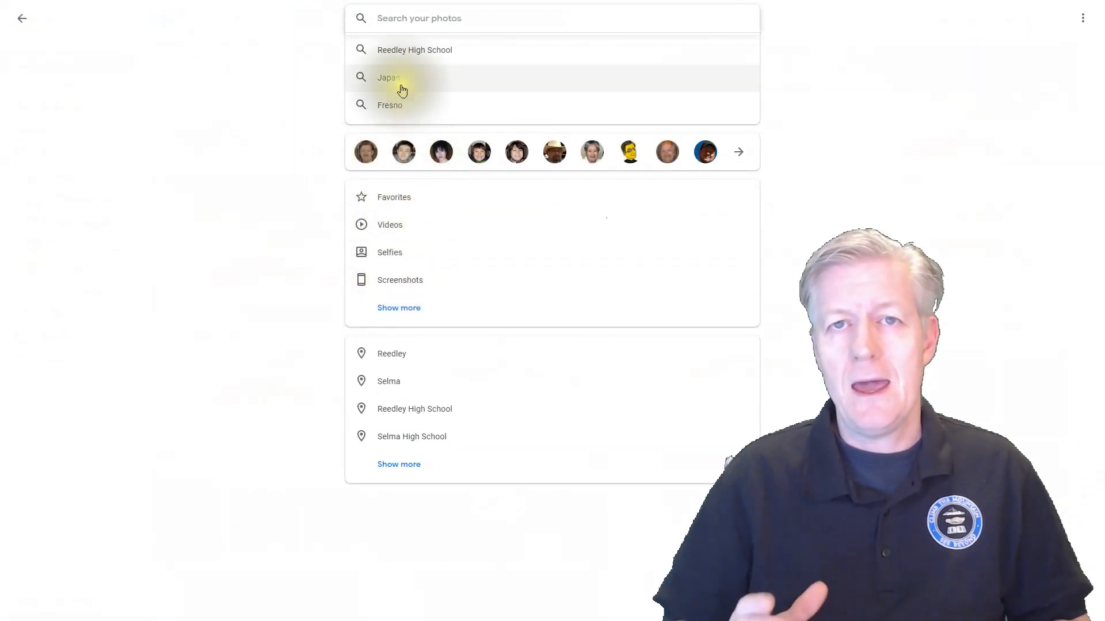
mouse_move(490, 145)
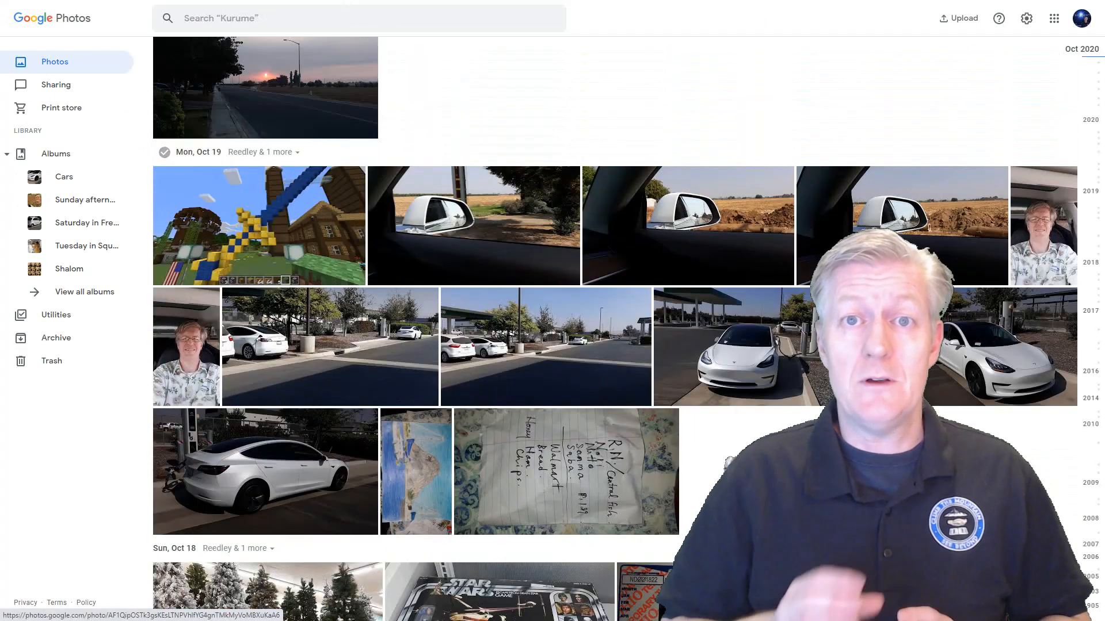
left_click(378, 178)
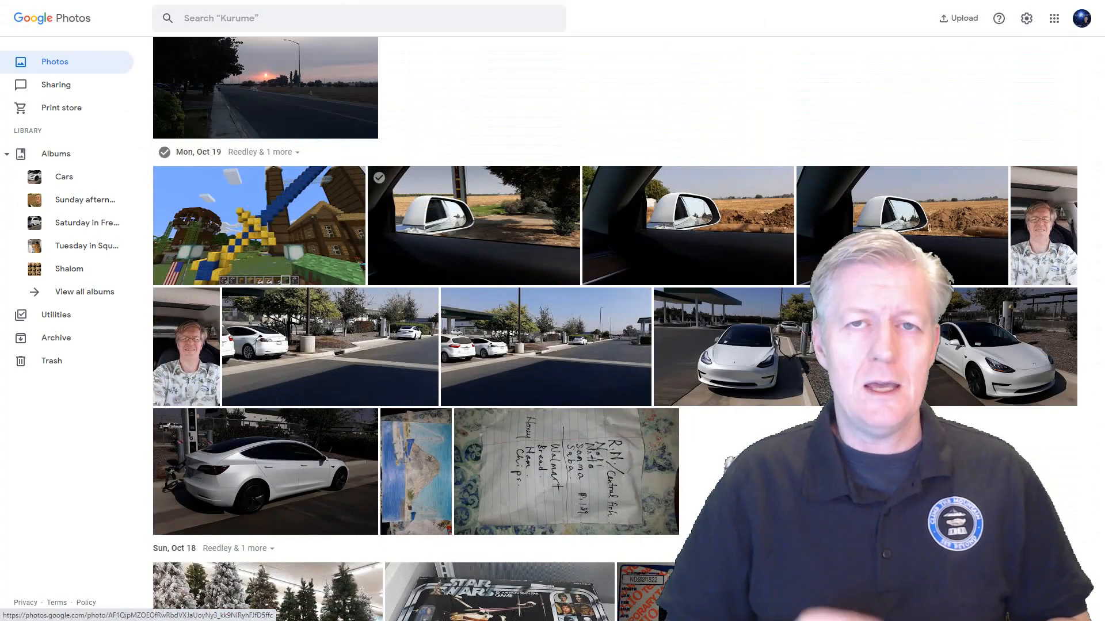
left_click(352, 17)
type("t")
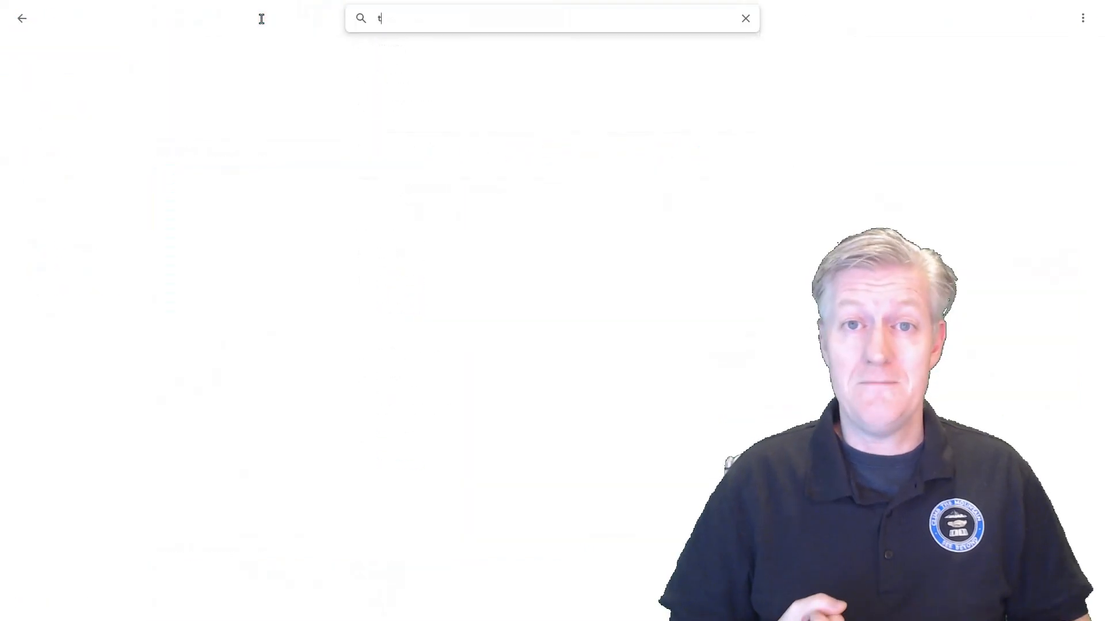
Search the photo library for 'tesla'.
type("esla")
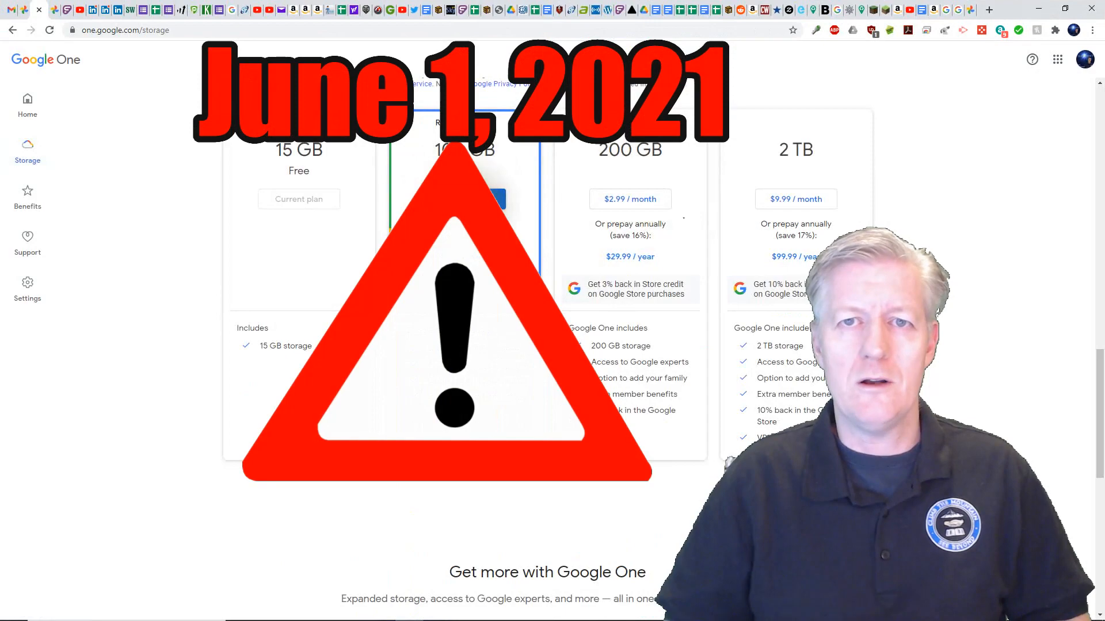
mouse_move(795, 199)
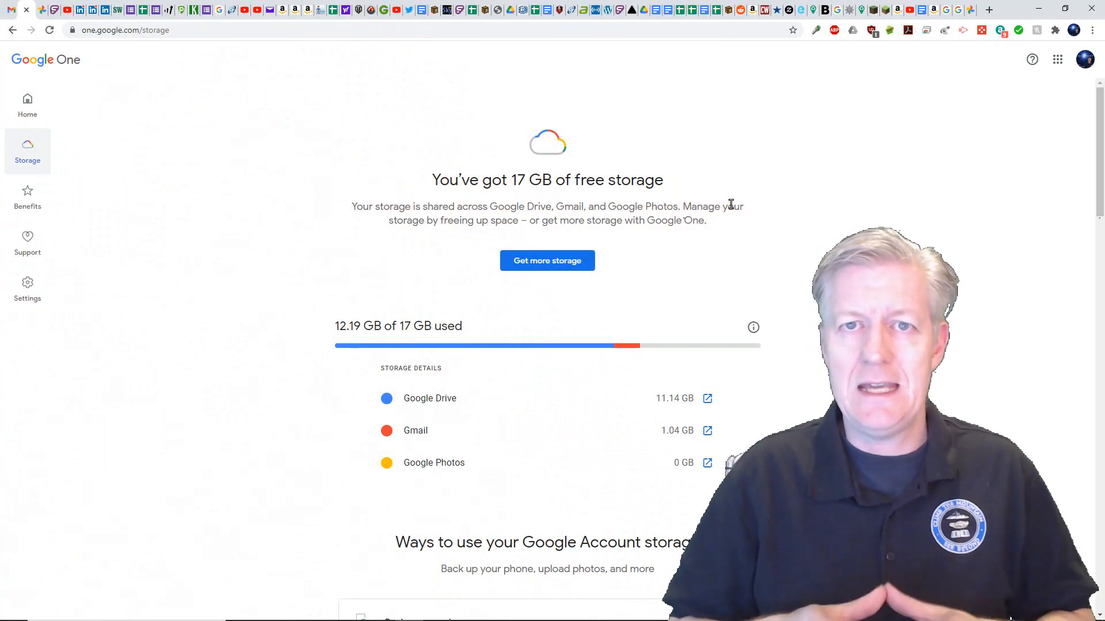
Scroll the Google One storage page to the details showing 12.19 GB of 17 GB used.
scroll("down", 3)
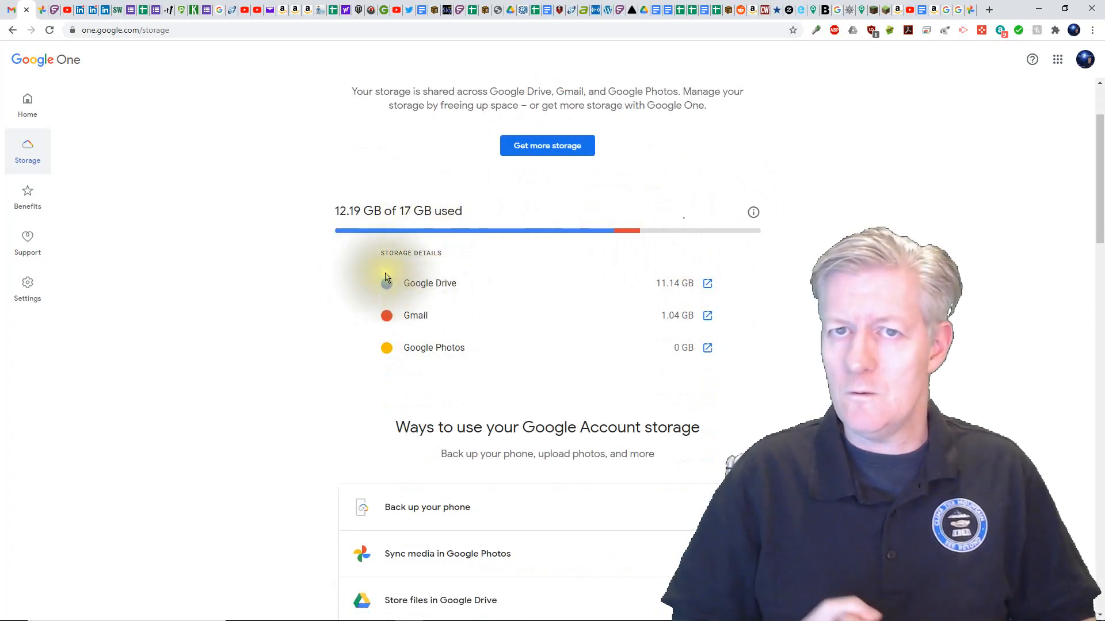
mouse_move(387, 304)
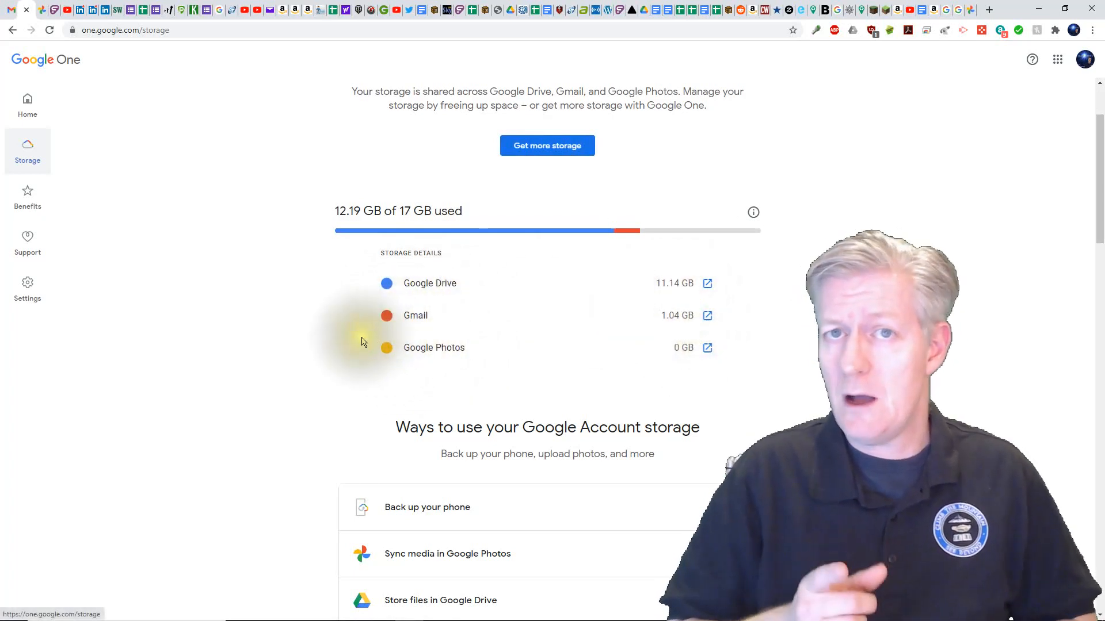
mouse_move(504, 342)
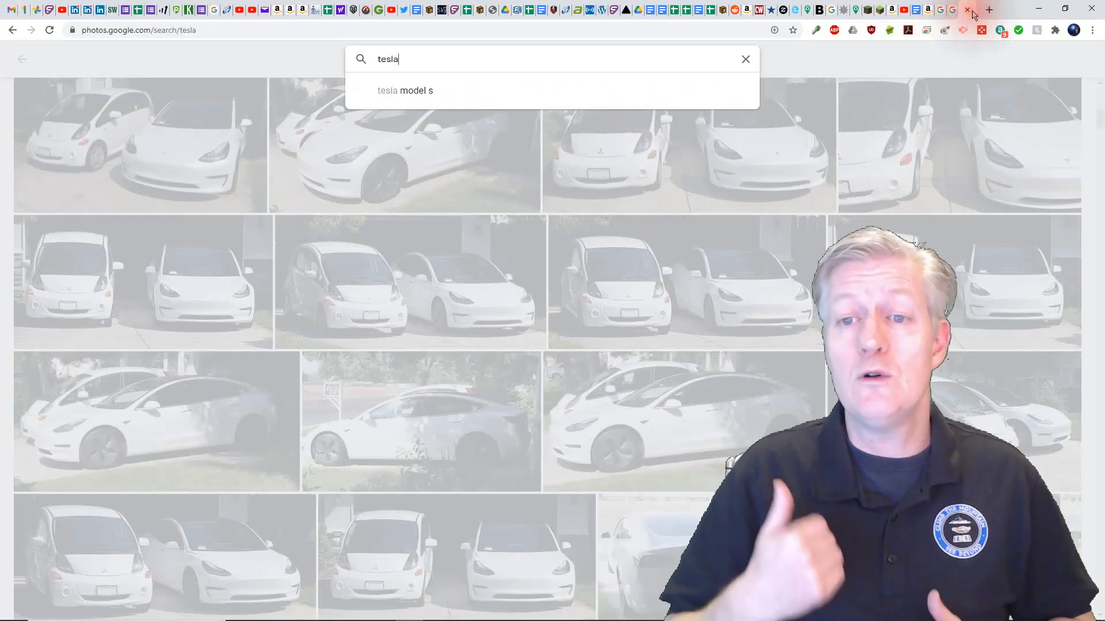
Search photos for 'tesla model s' and browse those results.
left_click(405, 90)
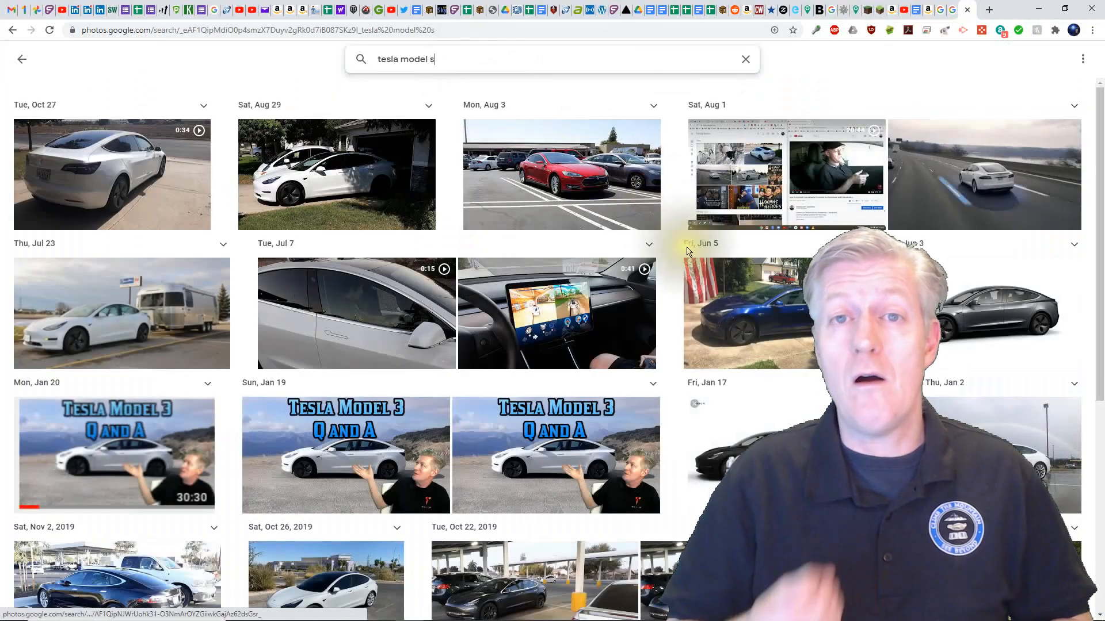
scroll("down", 3)
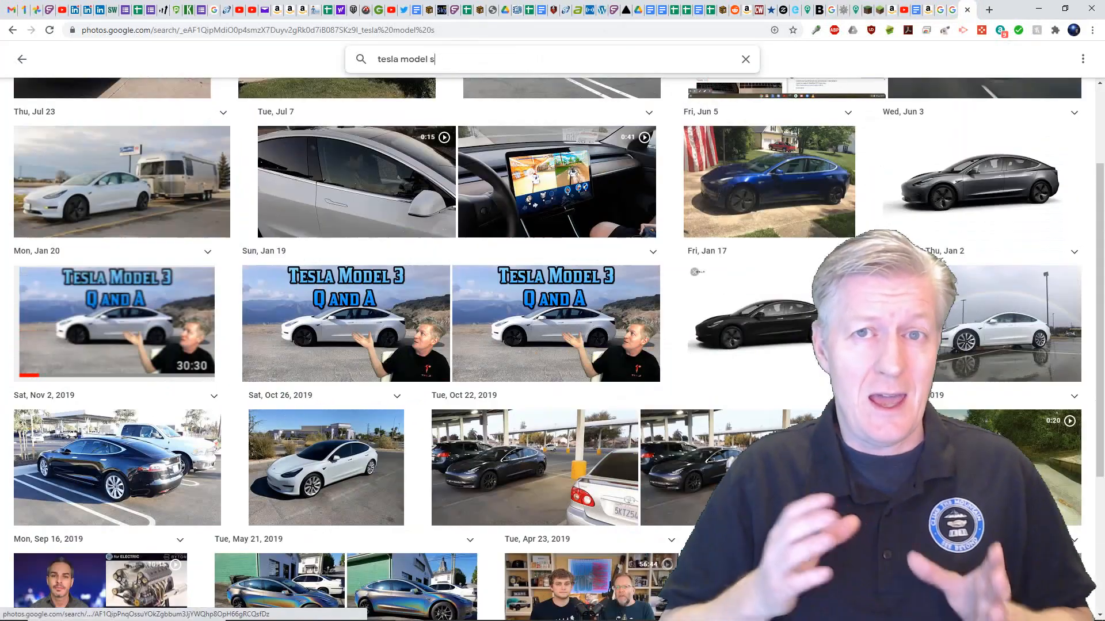
scroll("down", 3)
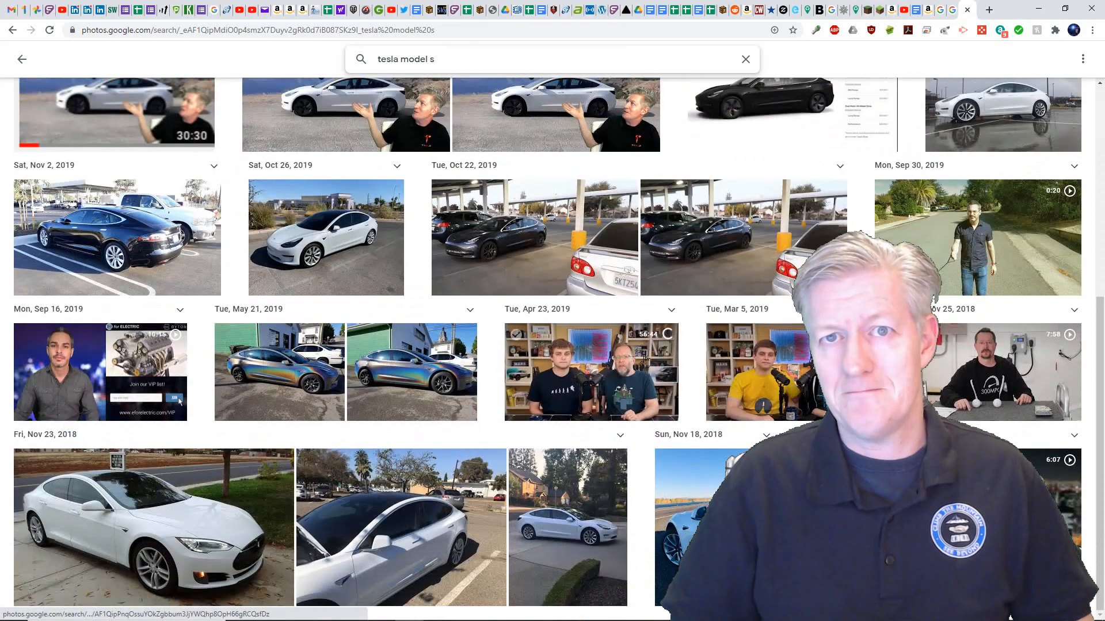
scroll("up", 3)
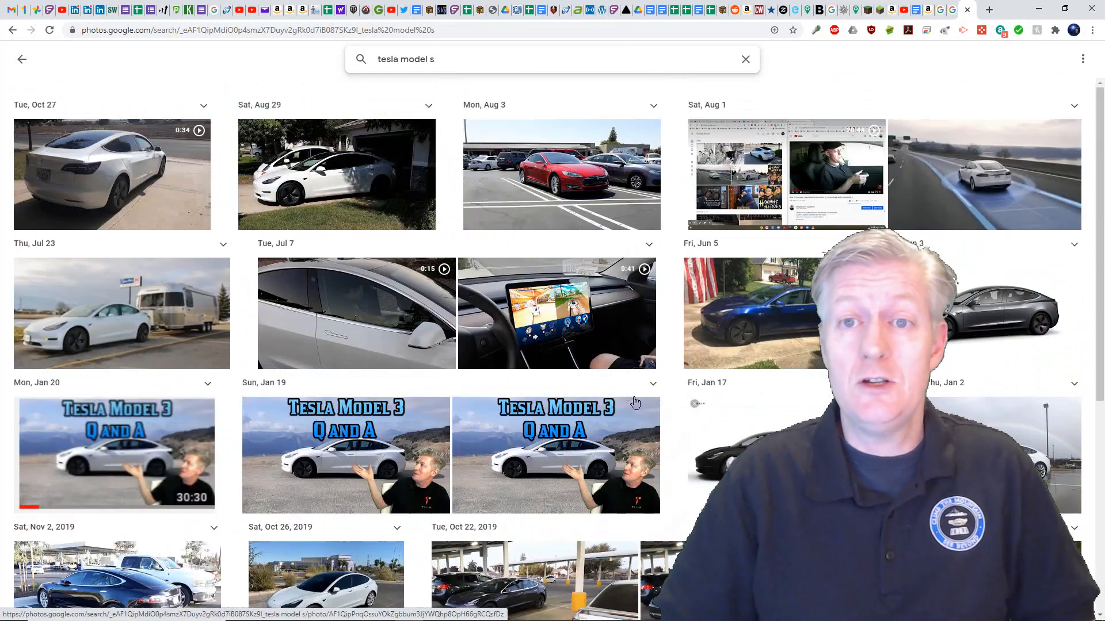
mouse_move(465, 113)
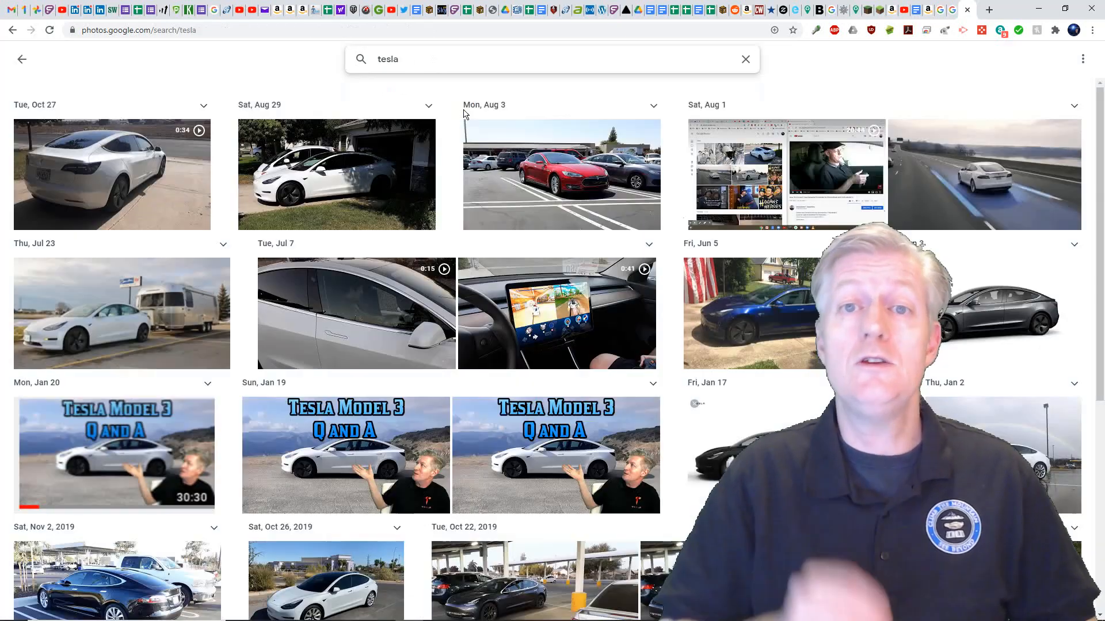
Scroll through the broader 'tesla' search results grid.
scroll("down", 3)
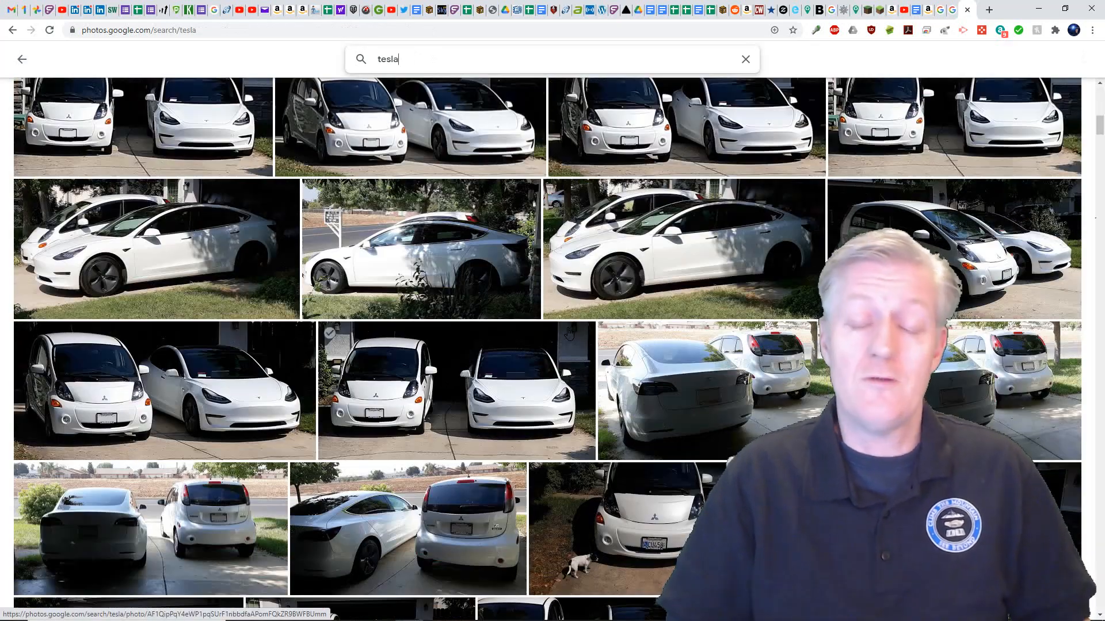
scroll("down", 3)
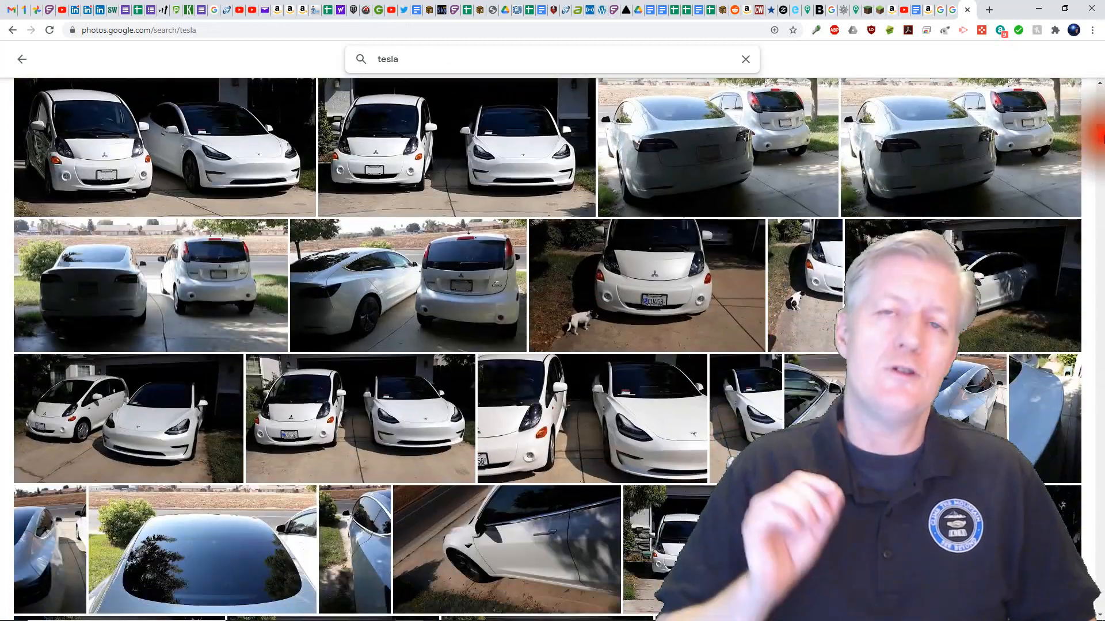
scroll("down", 3)
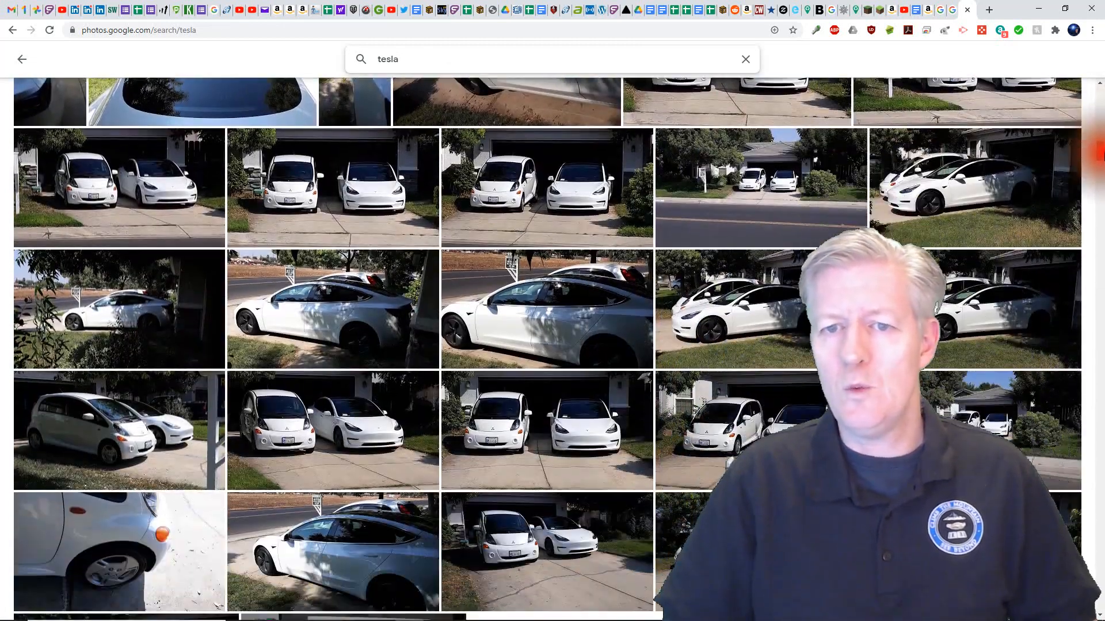
scroll("down", 3)
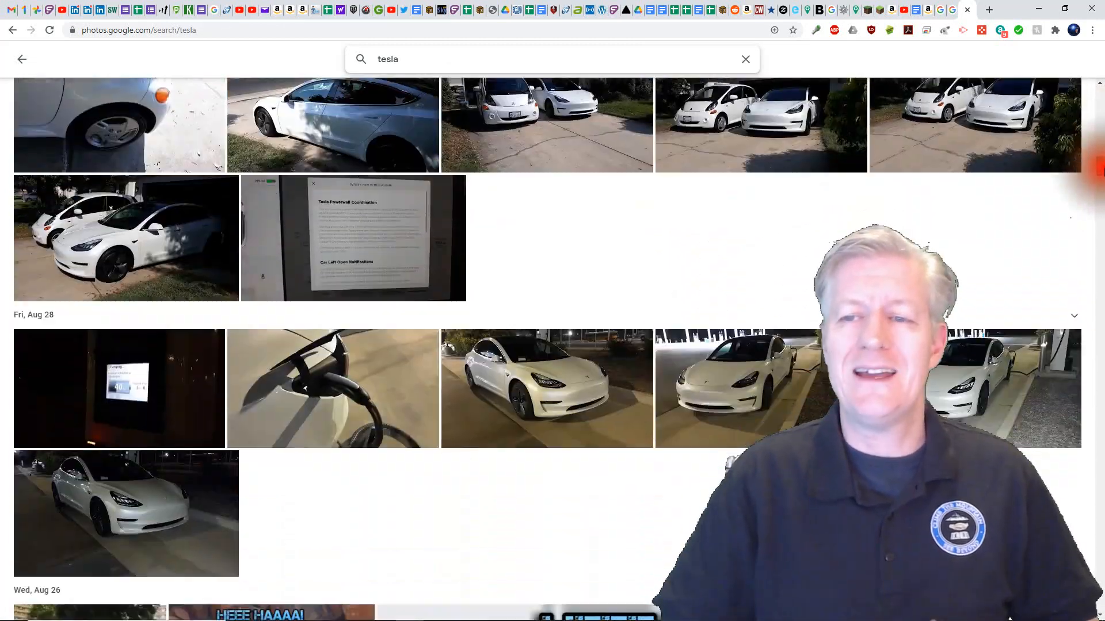
scroll("down", 3)
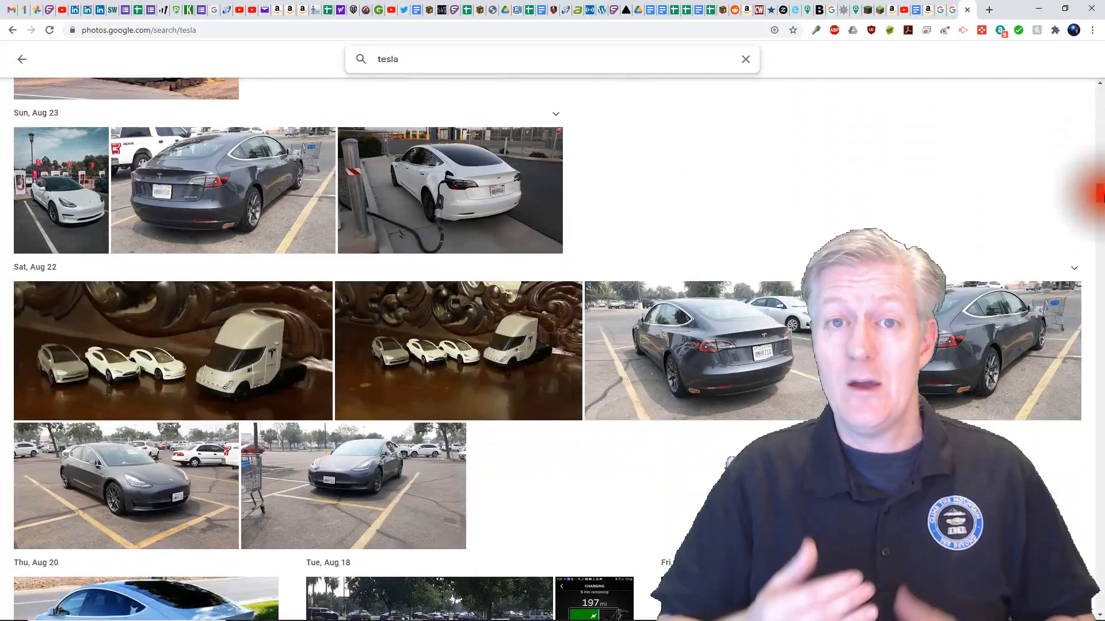
scroll("up", 3)
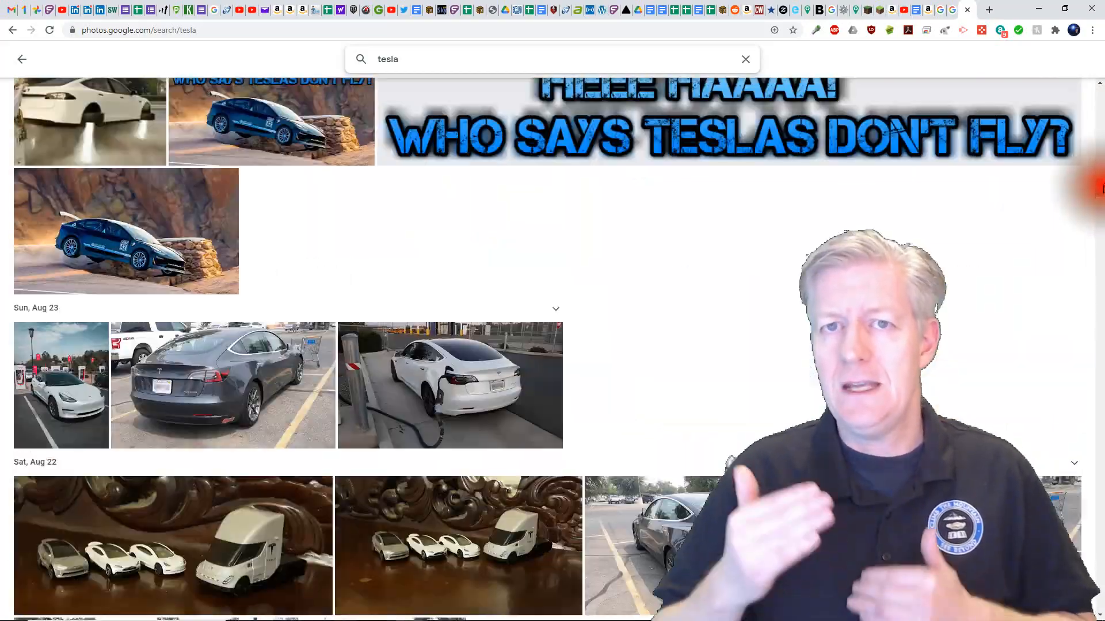
scroll("down", 3)
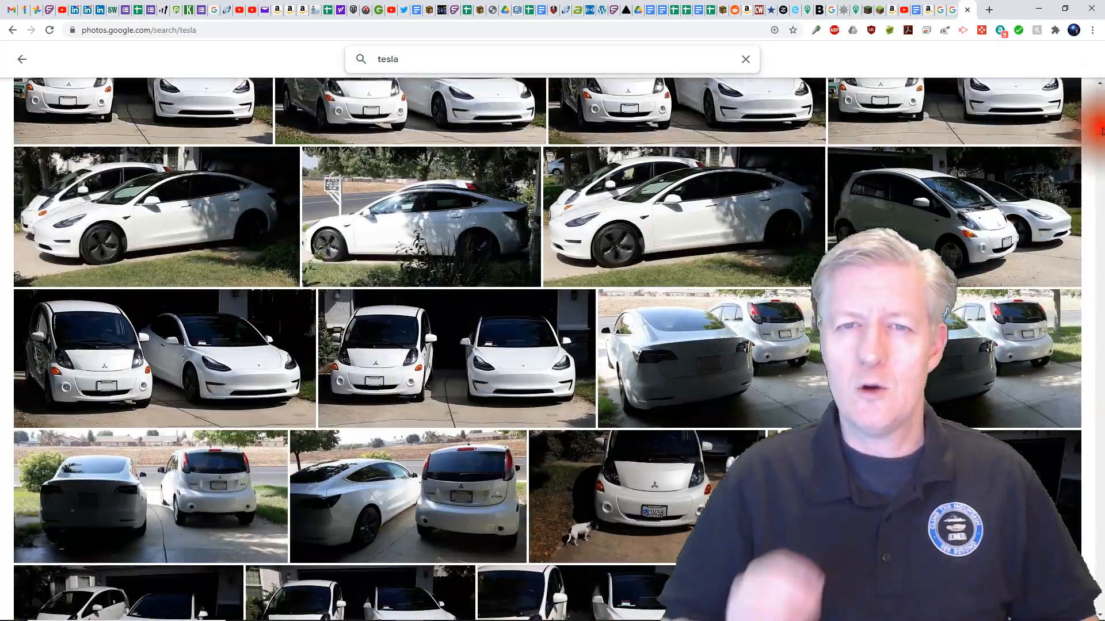
scroll("down", 3)
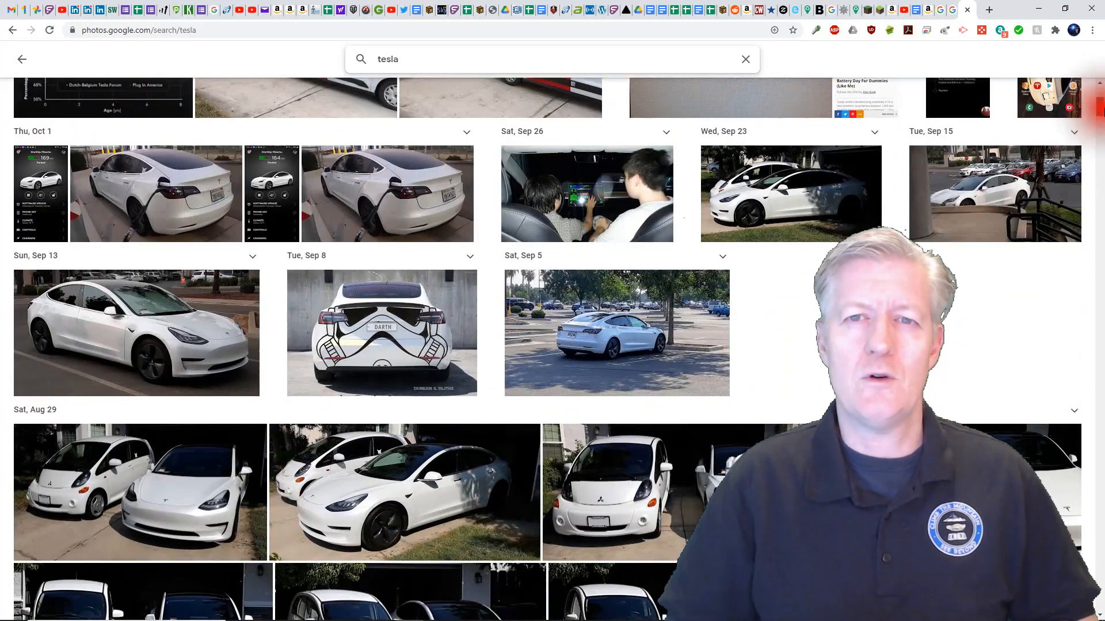
scroll("down", 3)
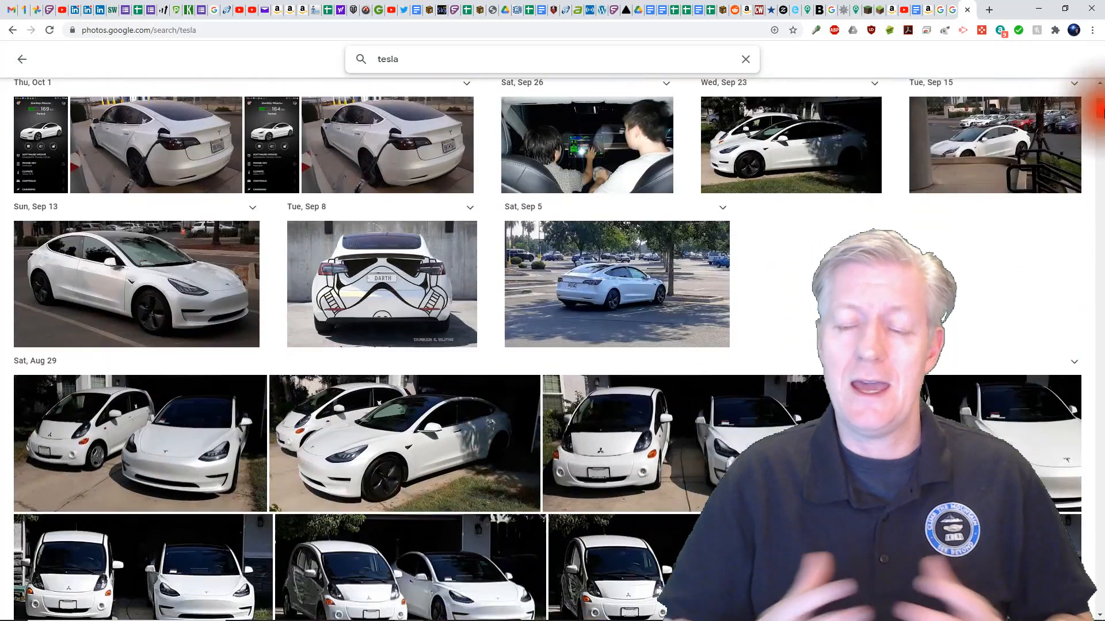
scroll("down", 3)
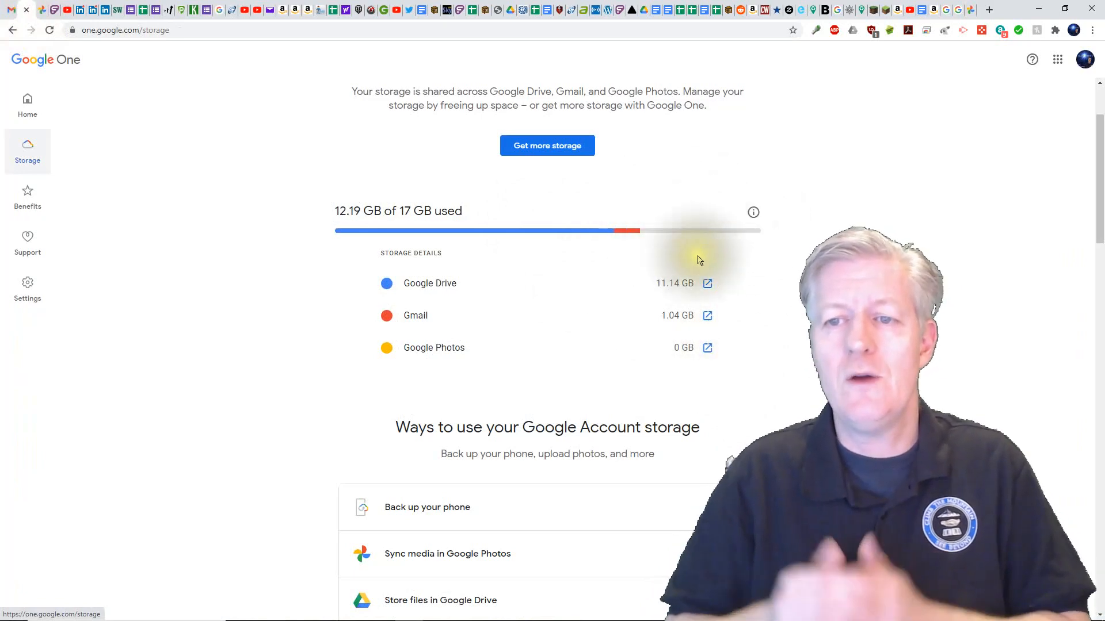
mouse_move(759, 235)
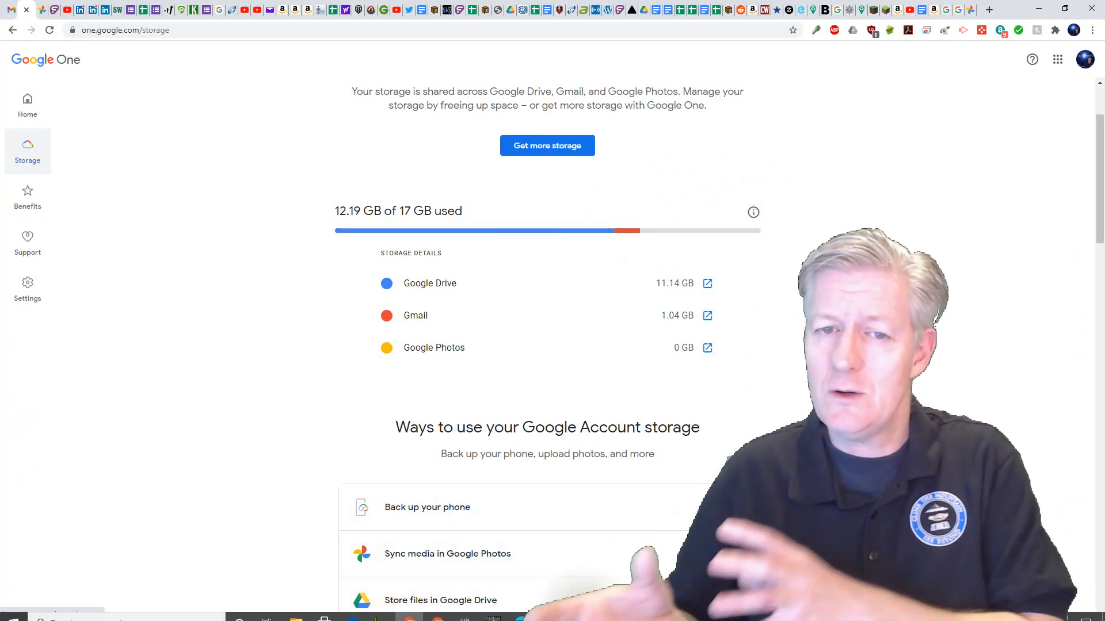
Review the storage breakdown: Drive 11.14 GB, Gmail 1.04 GB, Photos 0 GB of 17 GB.
left_click(707, 347)
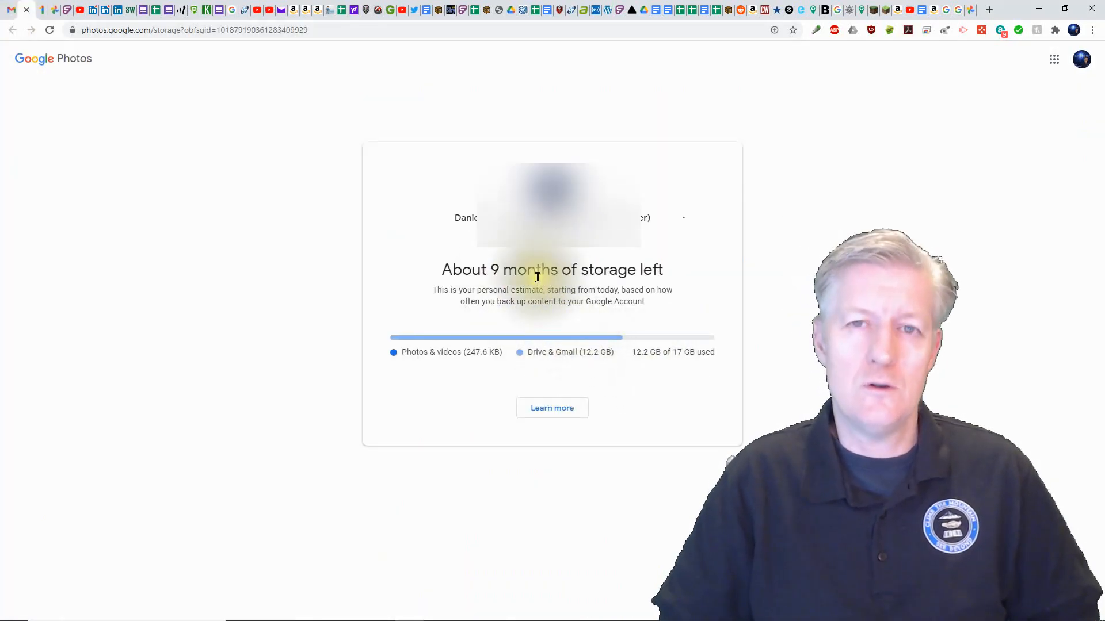
mouse_move(716, 293)
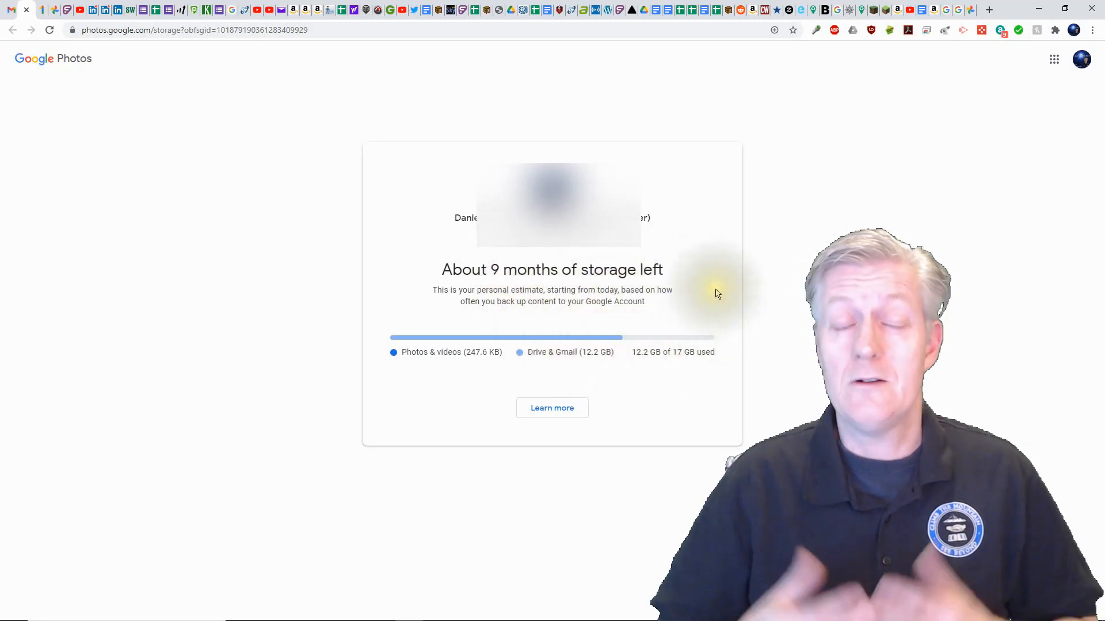
mouse_move(752, 357)
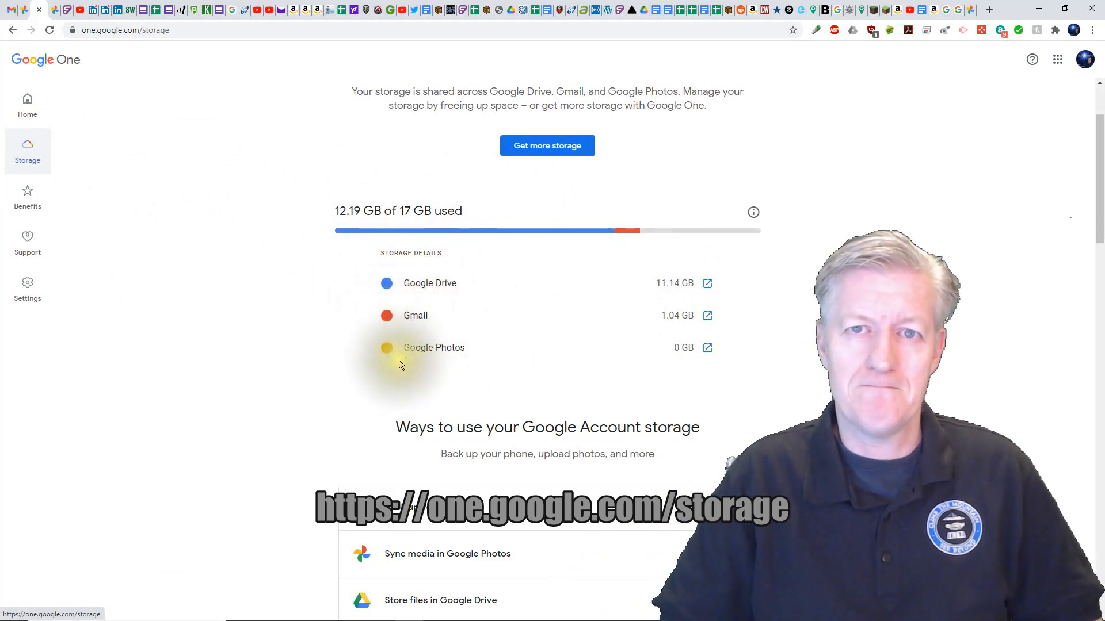
mouse_move(501, 359)
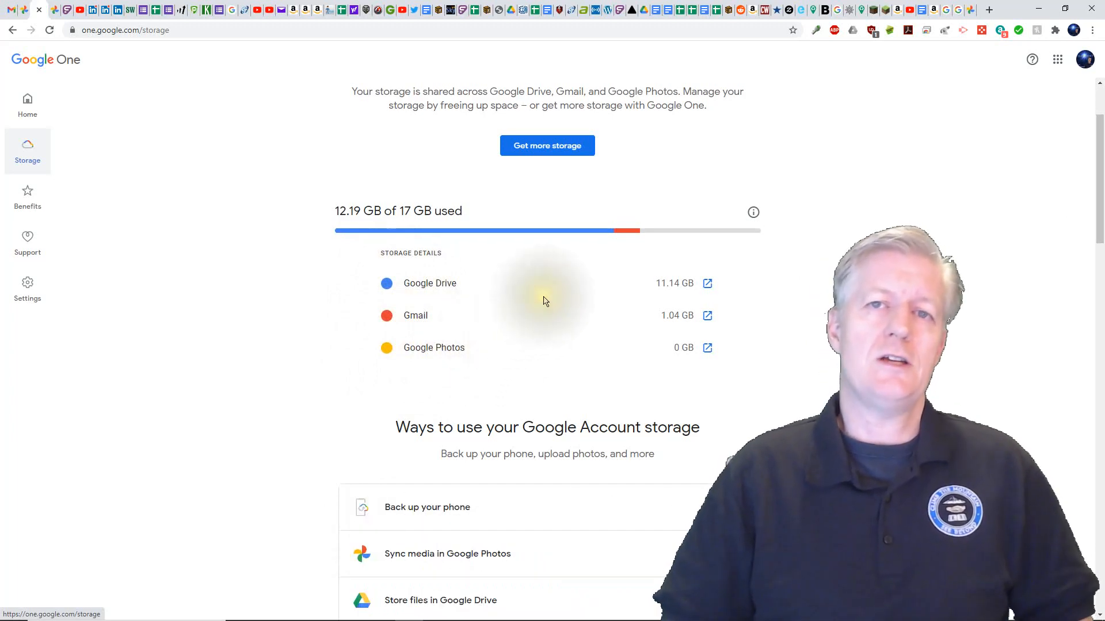
Scroll back up to the 'You've got 17 GB of free storage' header.
scroll("up", 3)
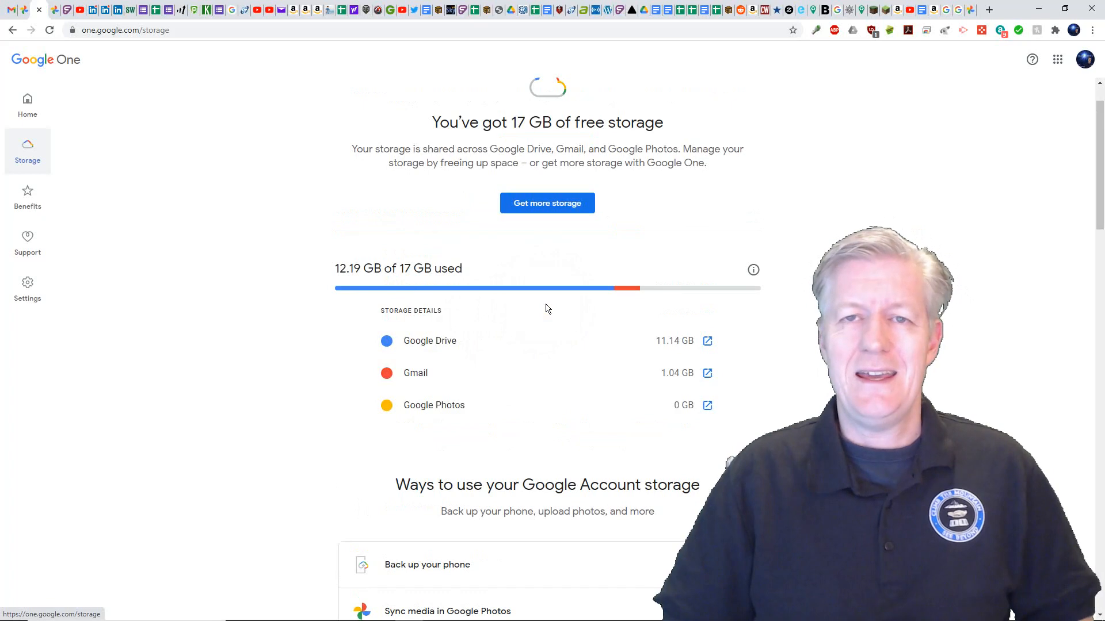
mouse_move(682, 284)
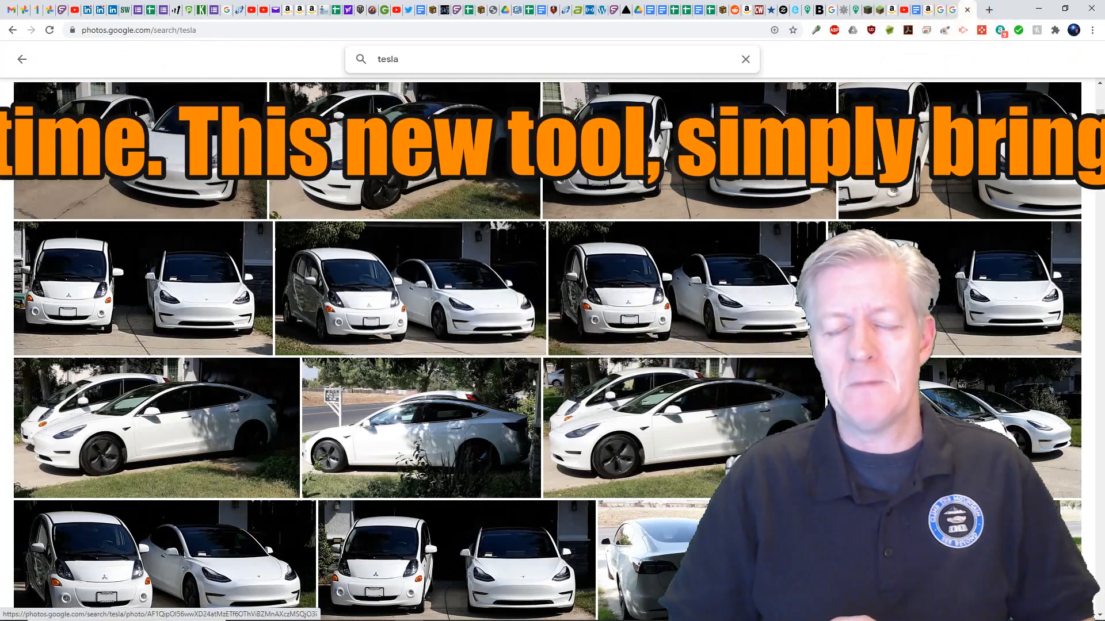
Browse down through the tesla search results of white car photos.
scroll("down", 3)
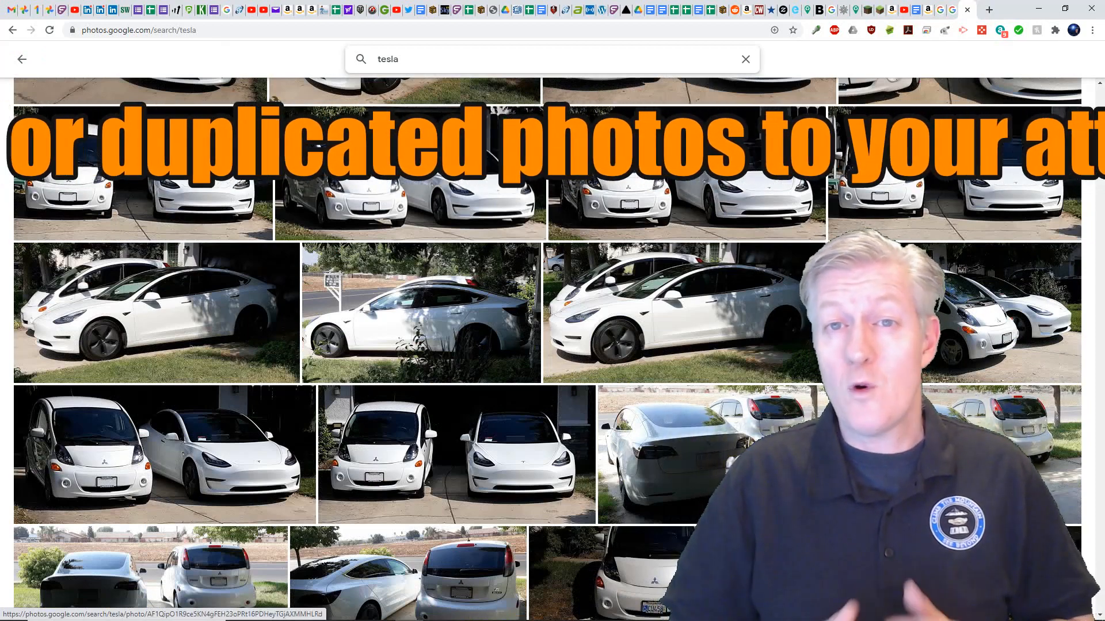
scroll("down", 3)
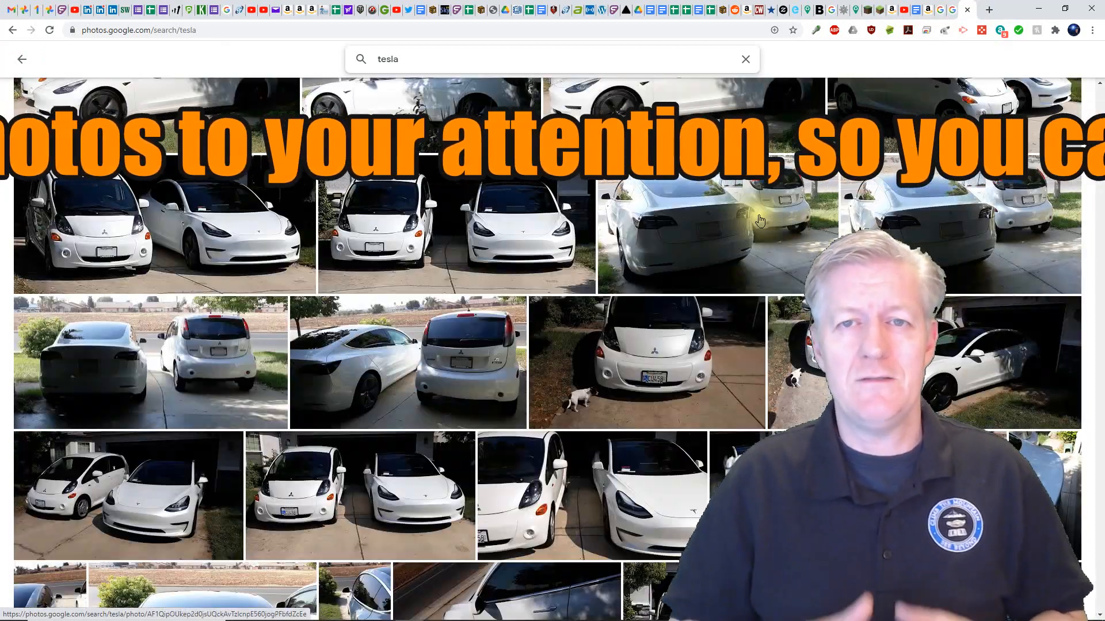
scroll("down", 3)
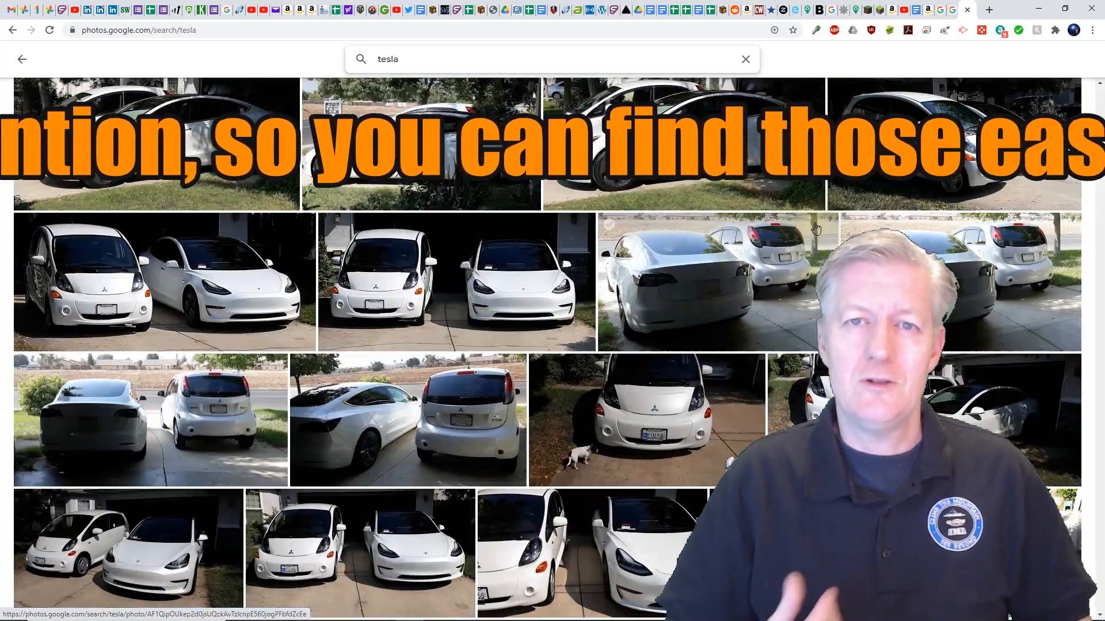
scroll("down", 3)
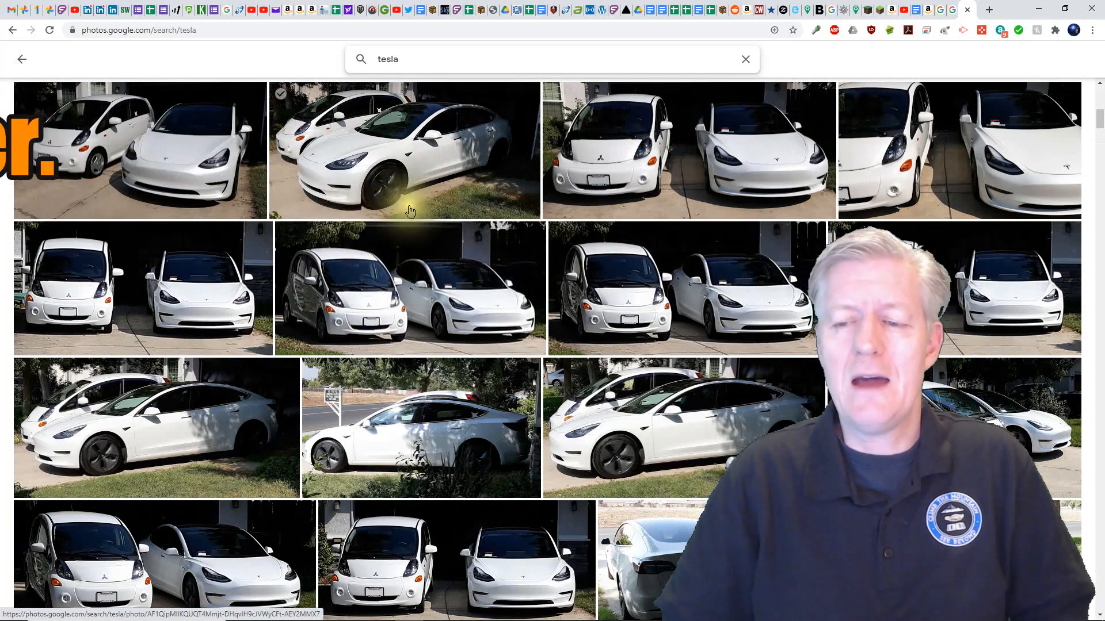
mouse_move(175, 102)
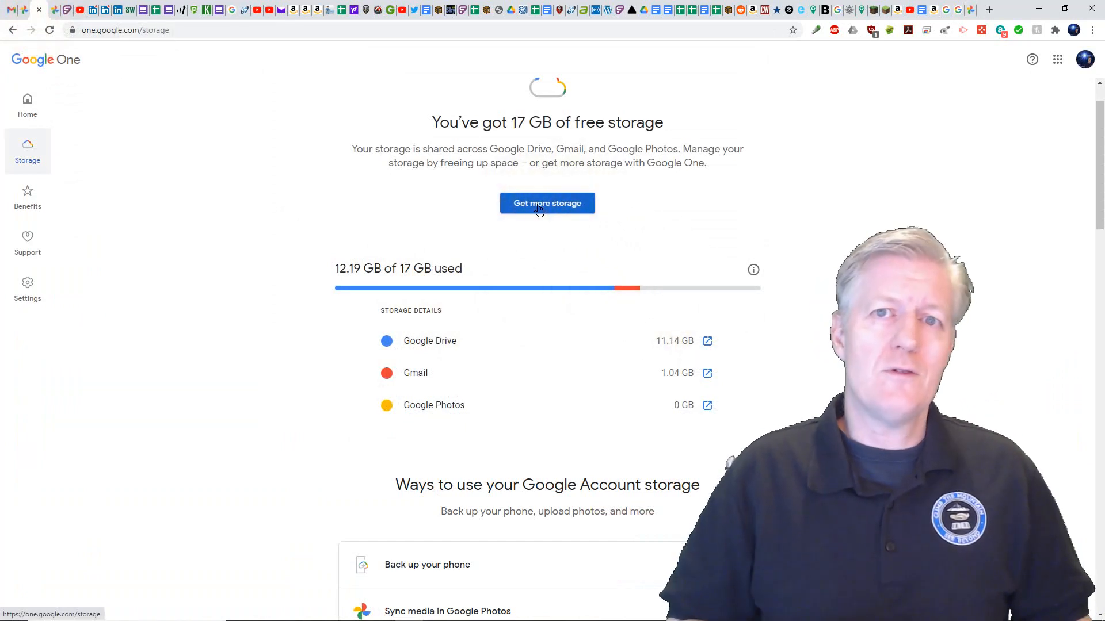
Show the Google One plan cards for 15 GB, 100 GB ($1.99/month), 200 GB and 2 TB.
left_click(546, 203)
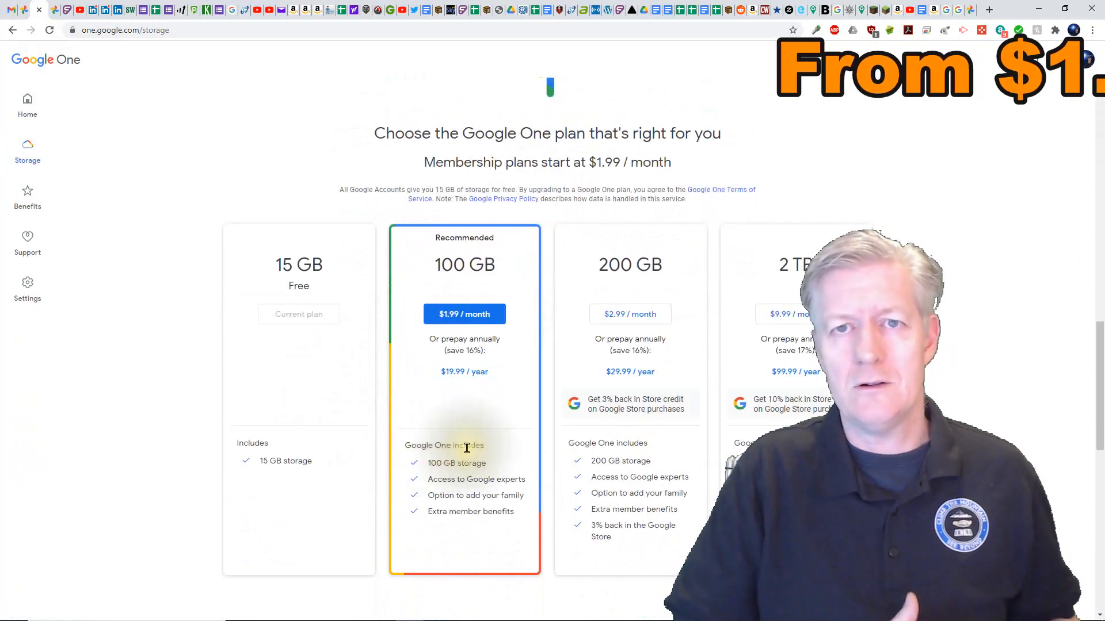
scroll("down", 3)
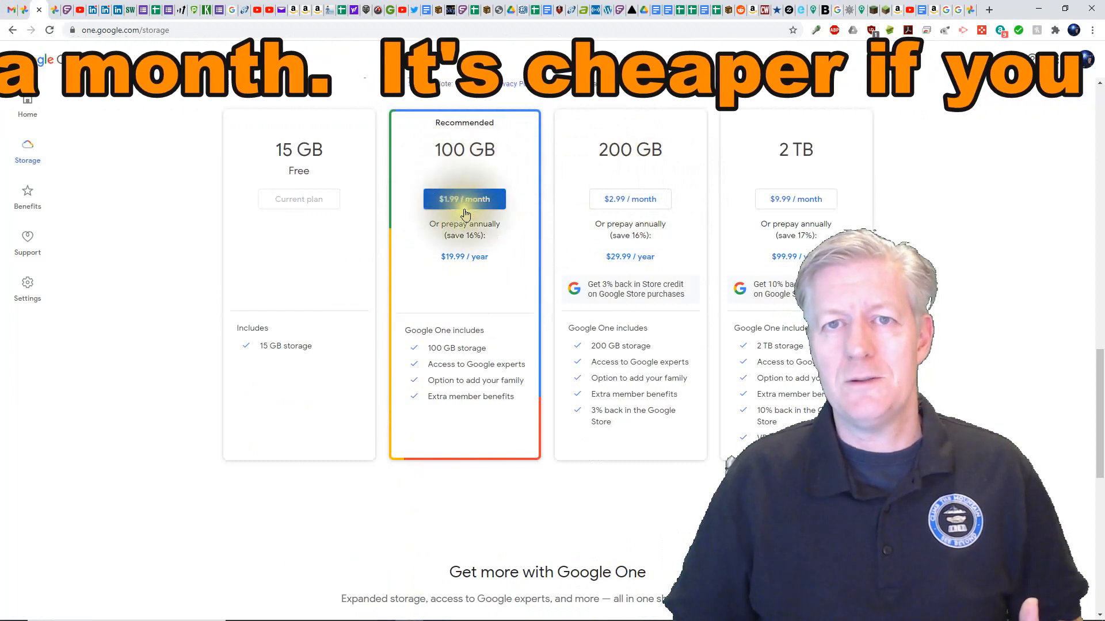
mouse_move(629, 199)
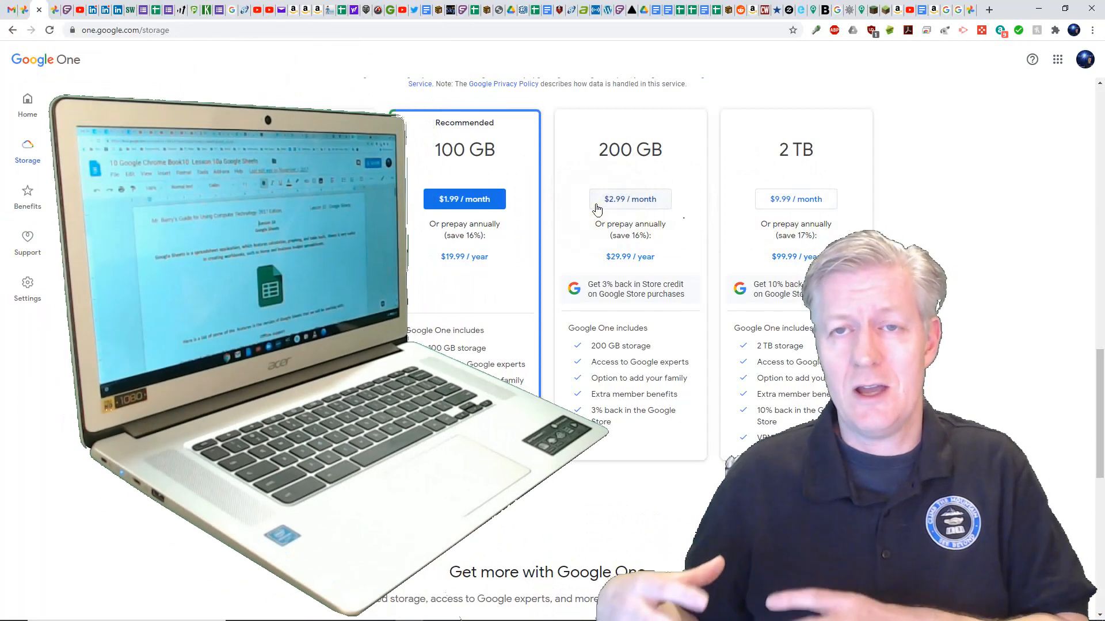
scroll("up", 3)
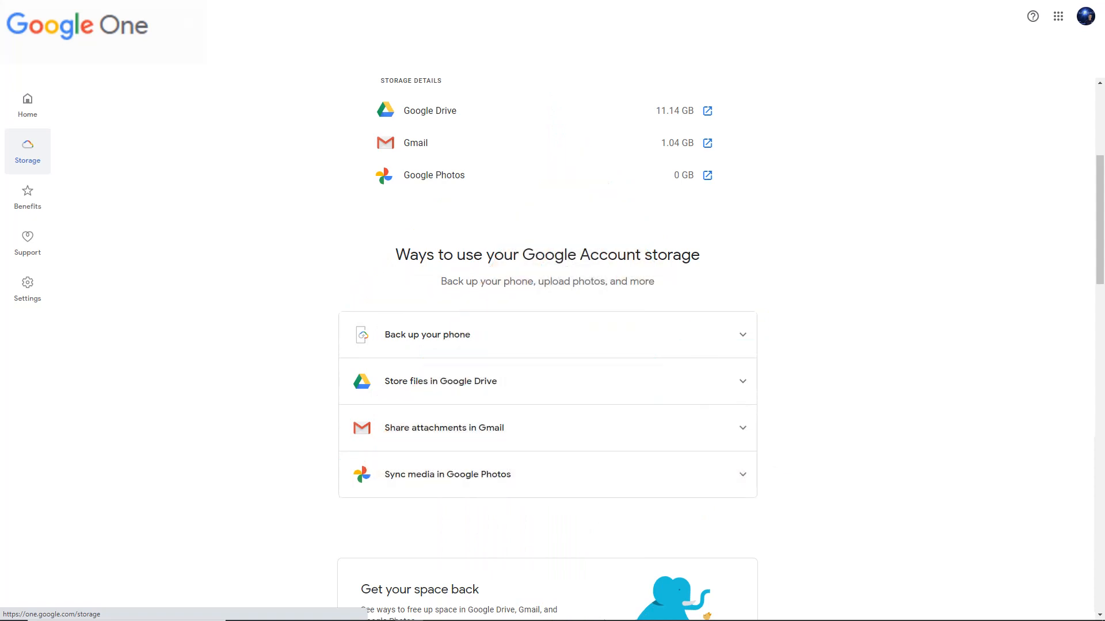
Reopen the Google One plan chooser listing 100 GB at $1.99/month or $19.99/year.
left_click(708, 110)
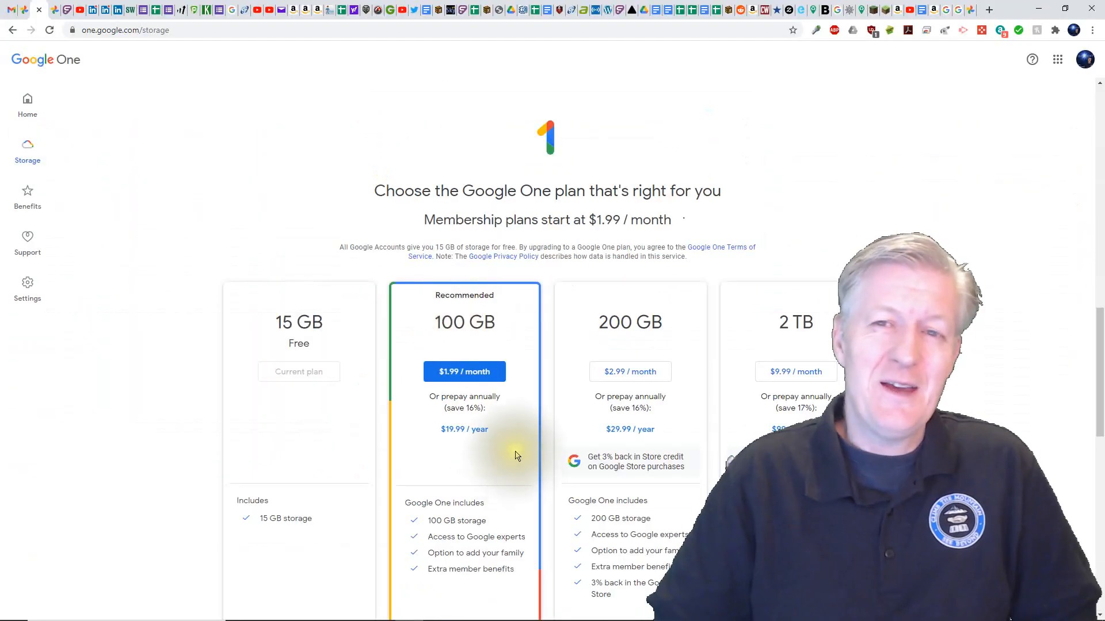
mouse_move(27, 197)
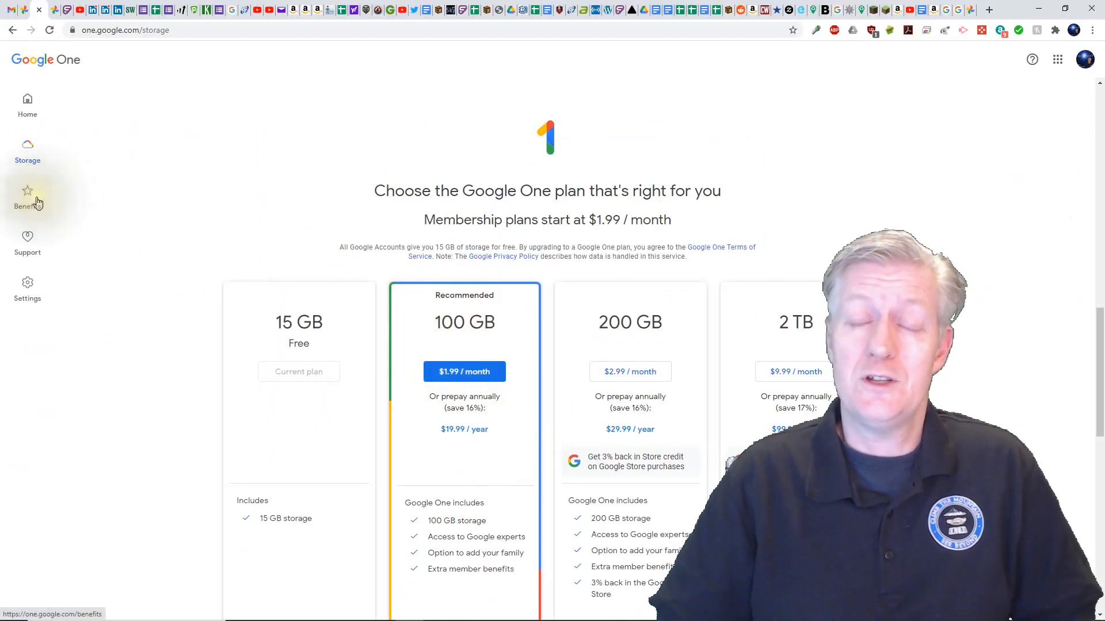
mouse_move(156, 95)
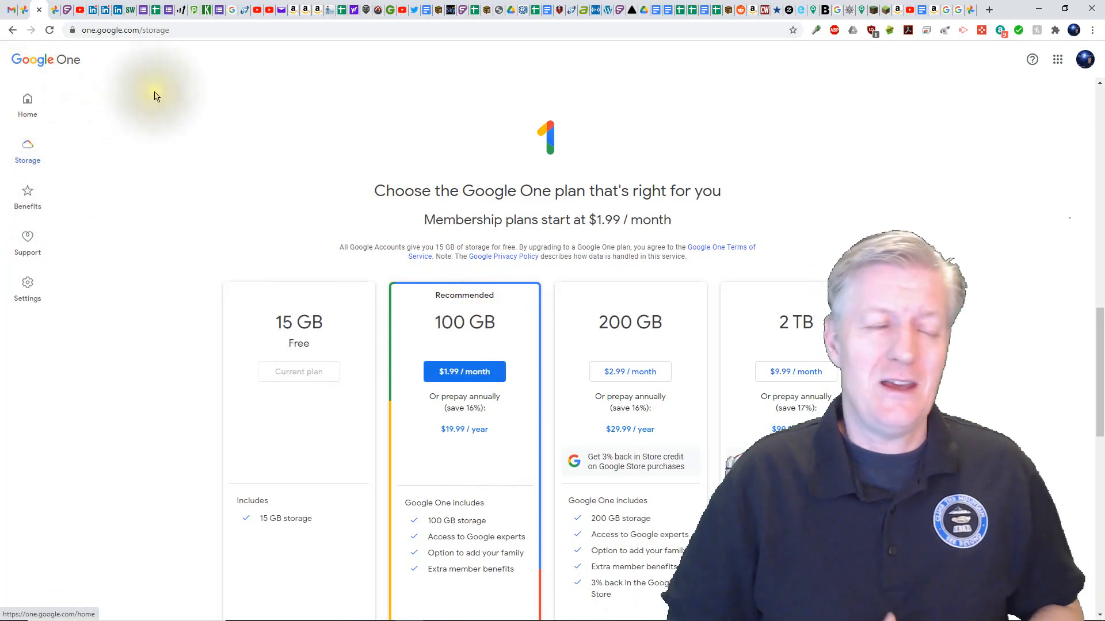
mouse_move(173, 76)
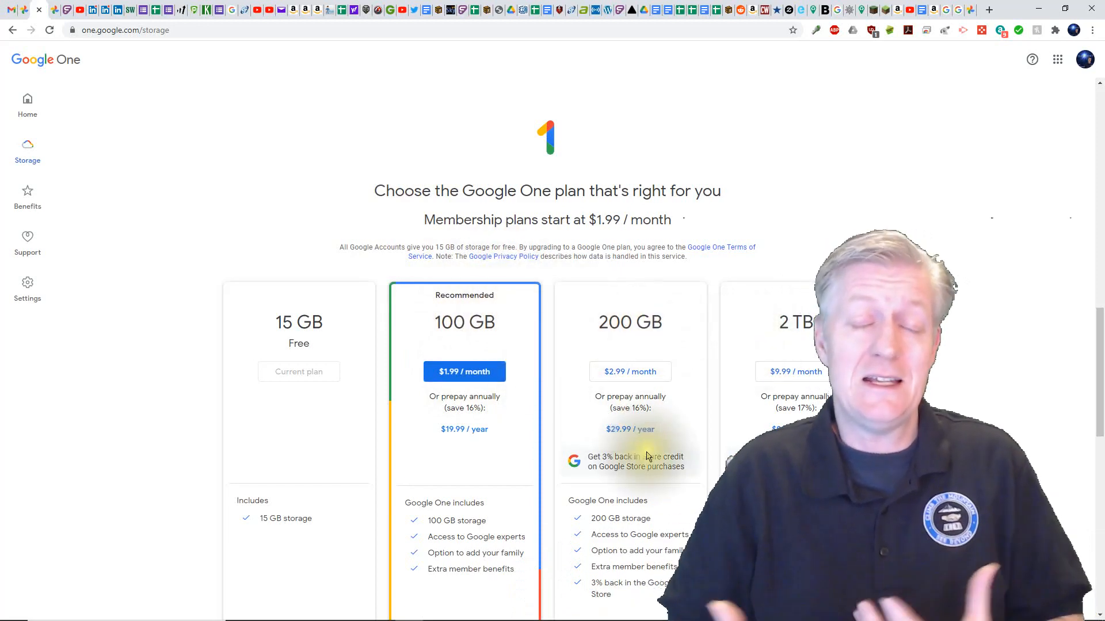
mouse_move(958, 103)
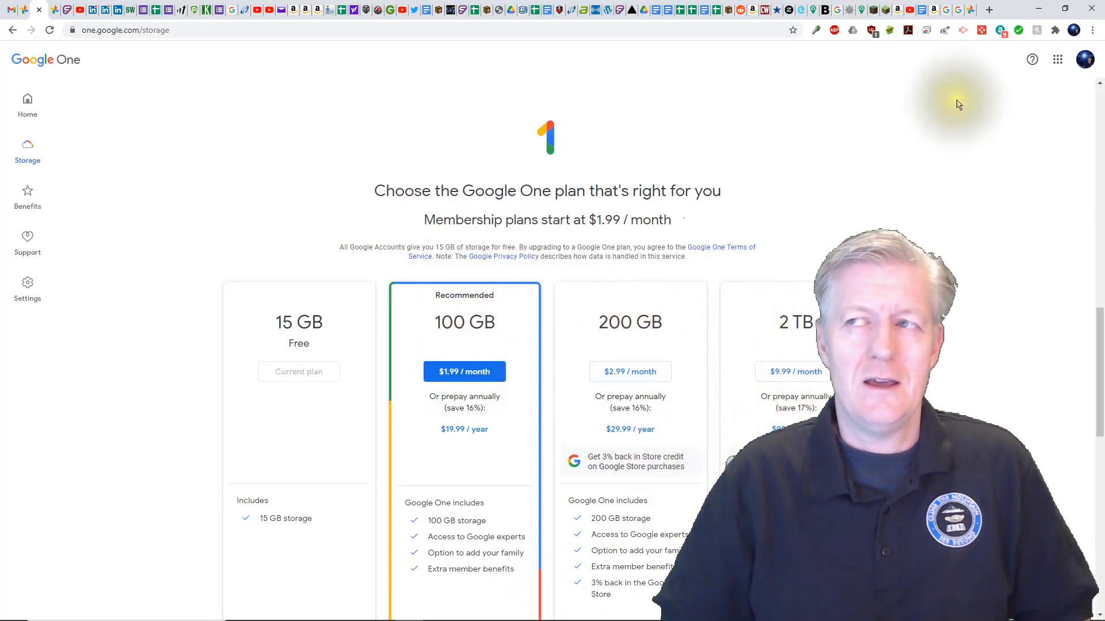
Scroll down to the 2 TB plan at $9.99/month or $99.99/year, then back to Storage details.
scroll("down", 3)
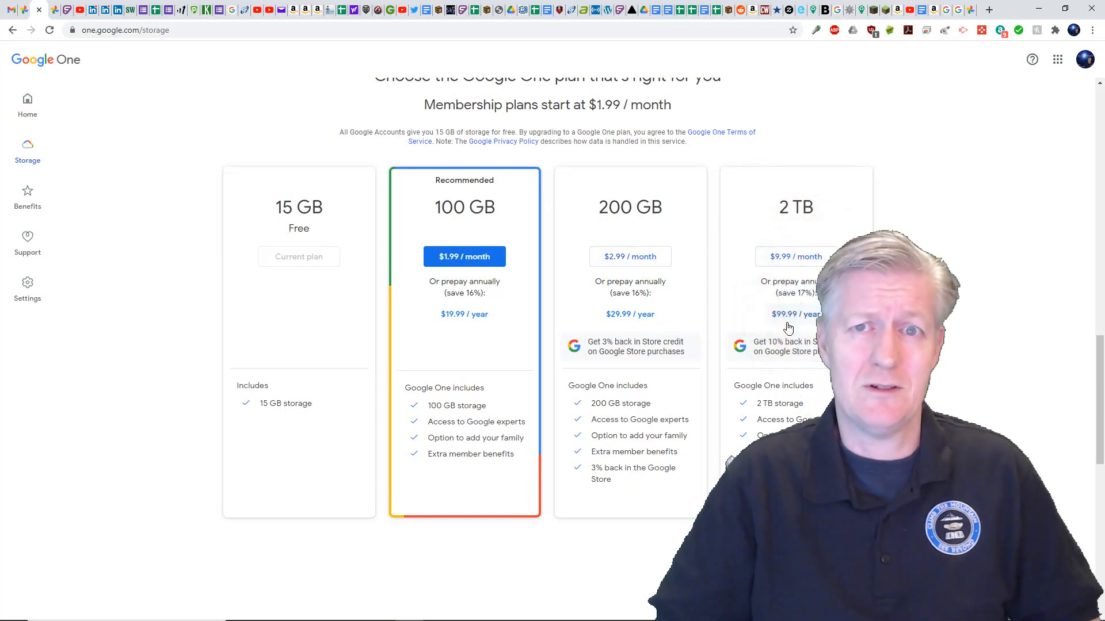
scroll("down", 3)
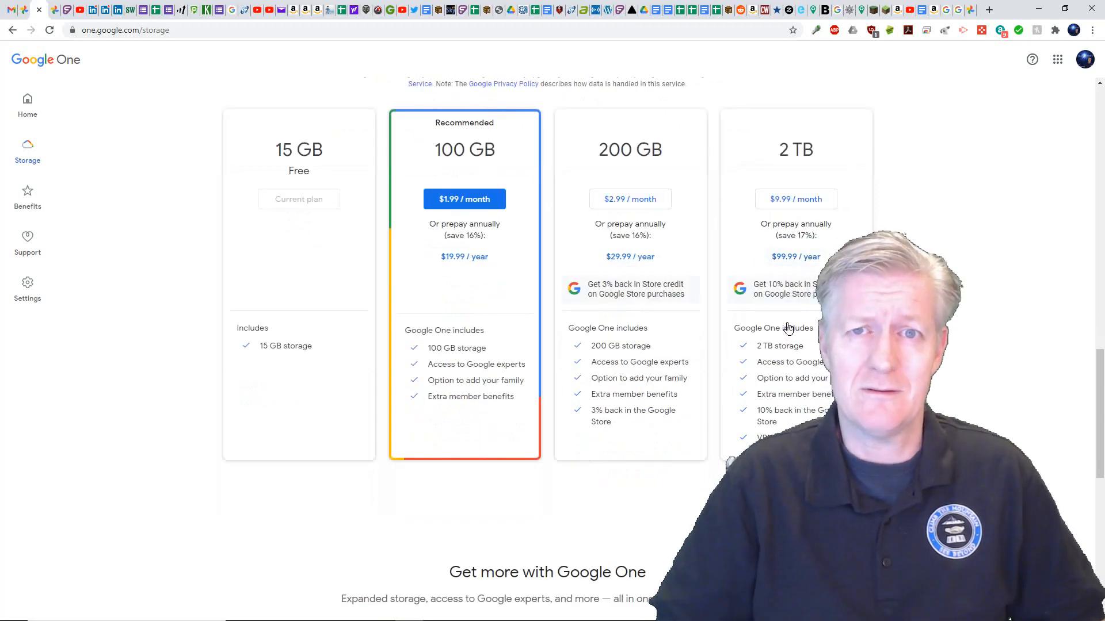
scroll("down", 3)
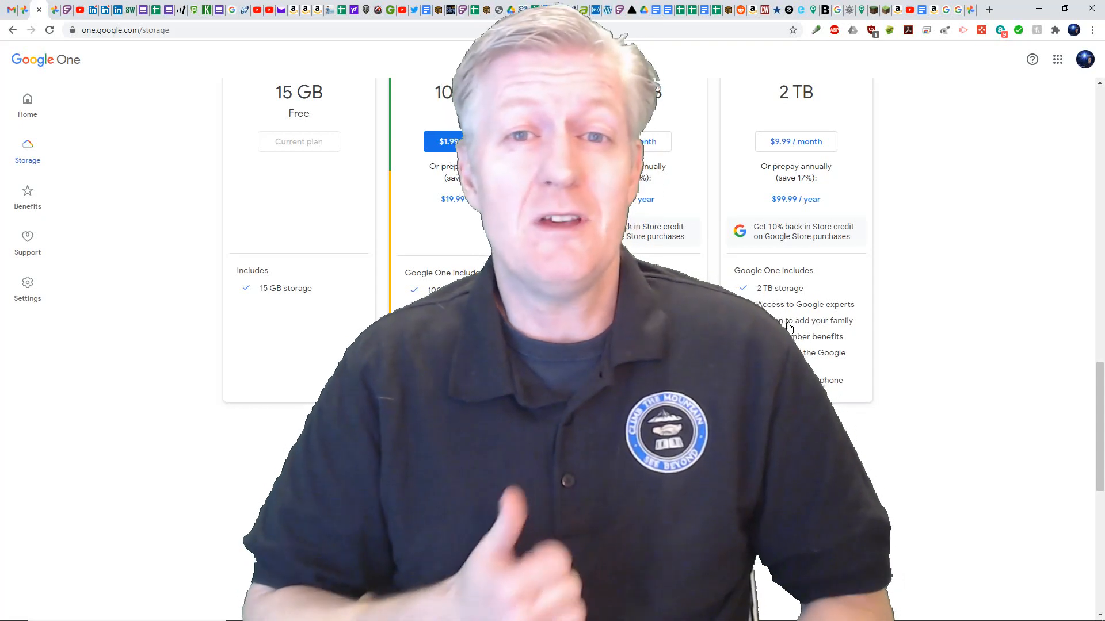
scroll("up", 3)
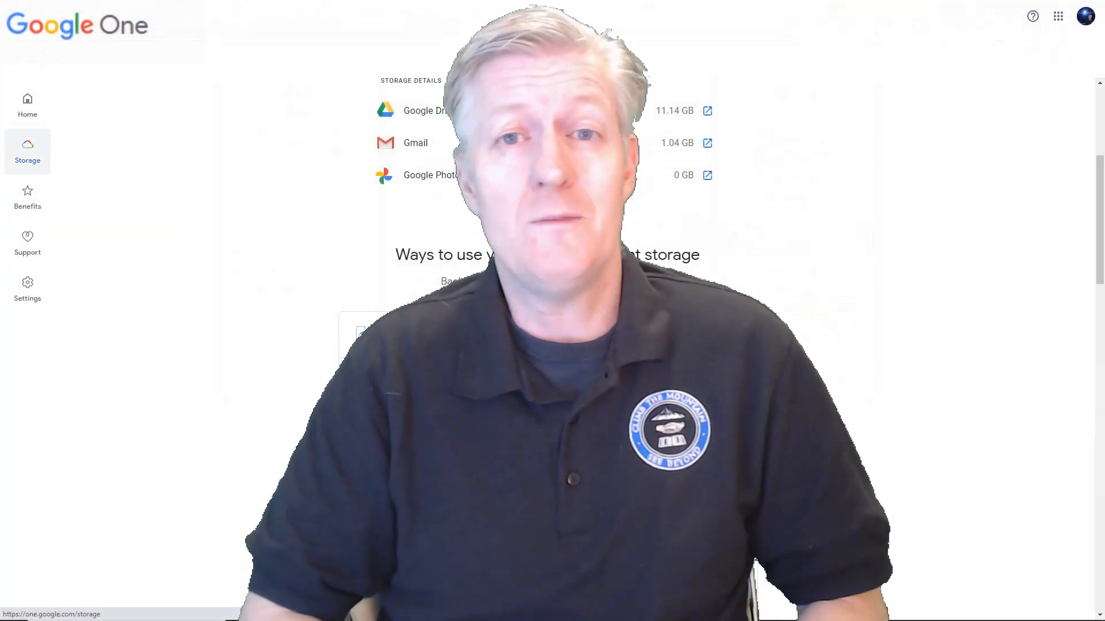